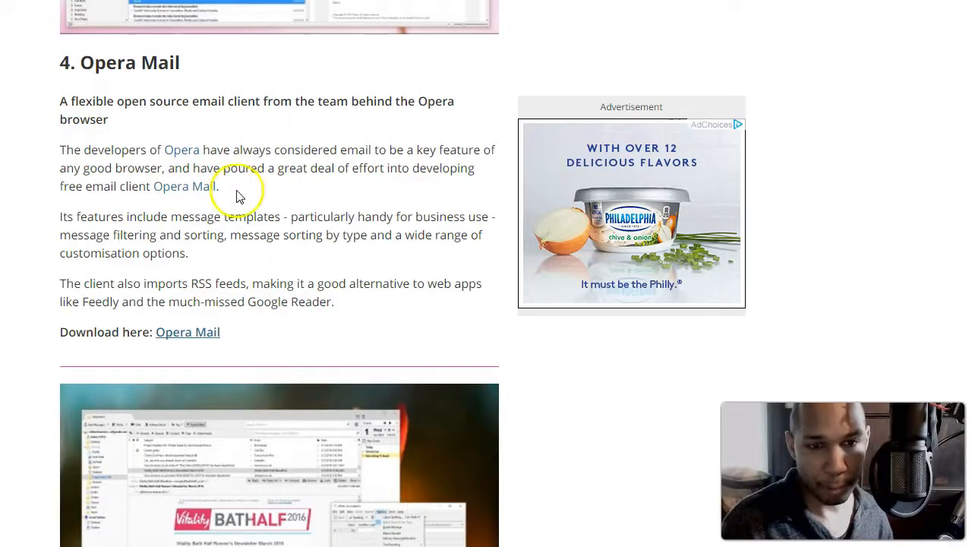
# Scroll the TechRadar article past eM Client and Mailbird to the Claws Mail entry.
pyautogui.scroll(3)
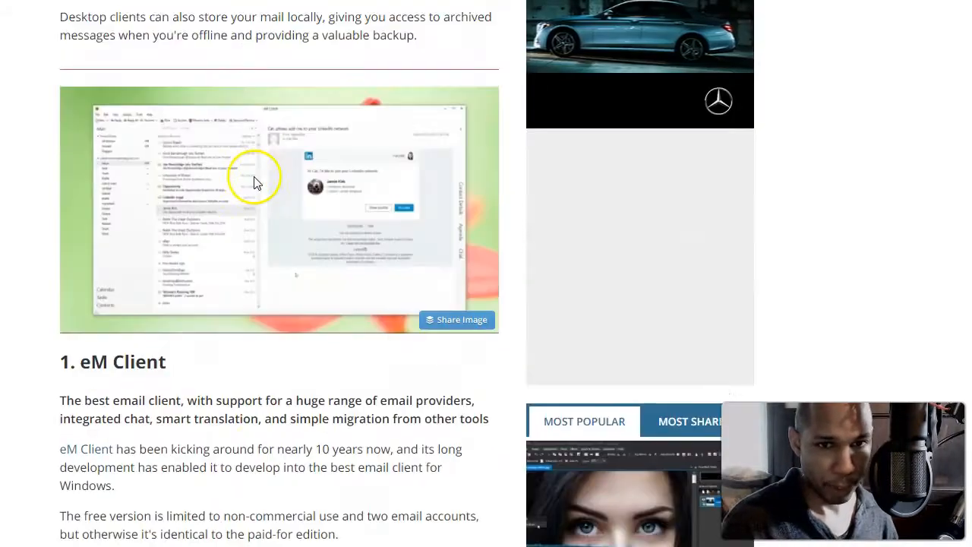
pyautogui.scroll(-3)
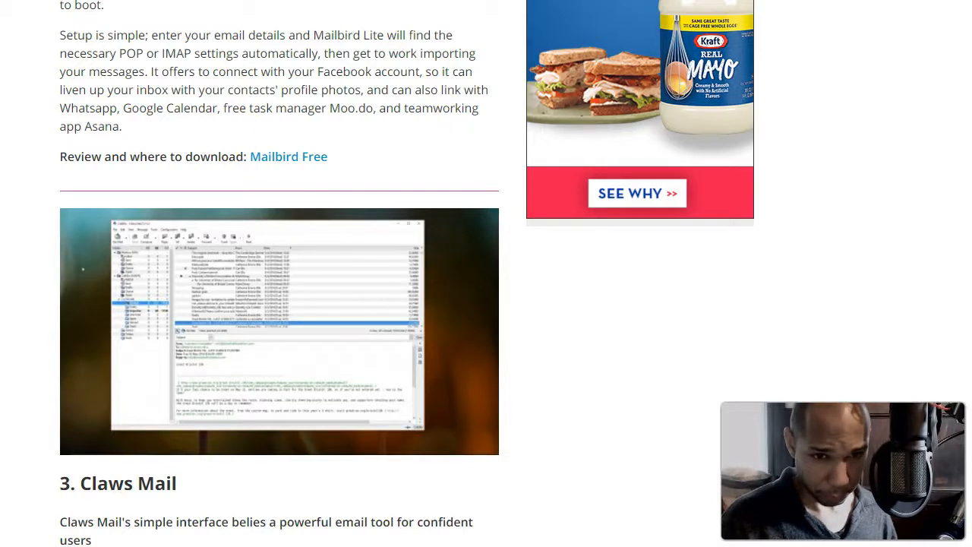
pyautogui.scroll(3)
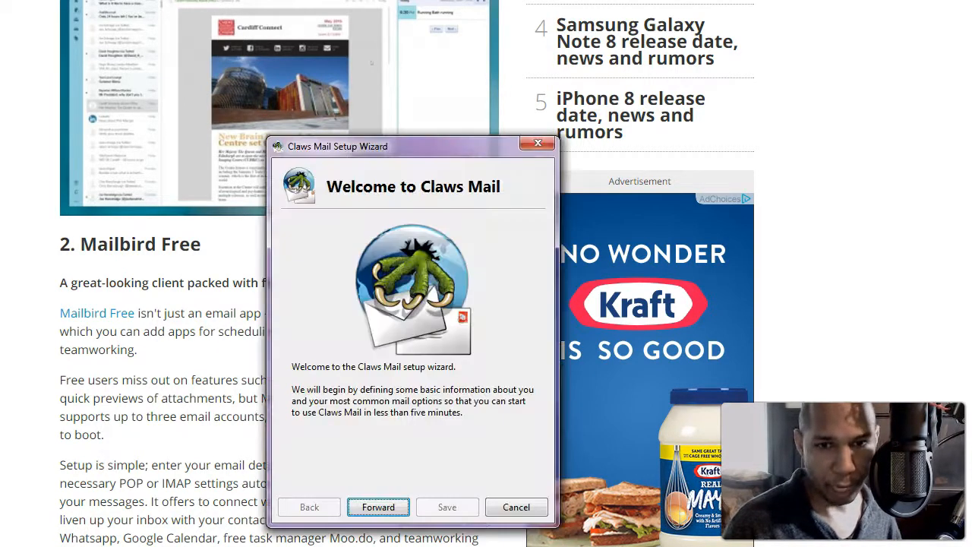
pyautogui.moveTo(439, 136)
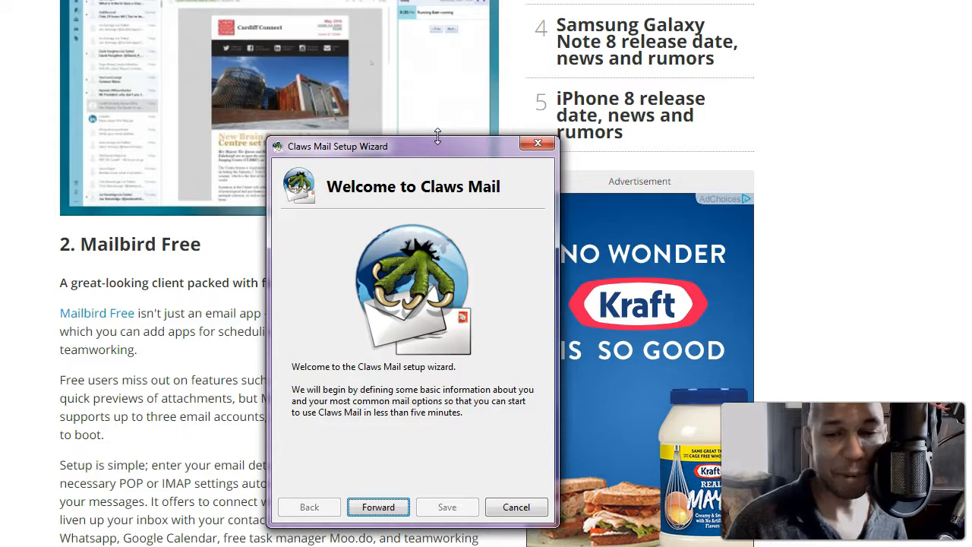
pyautogui.moveTo(438, 145)
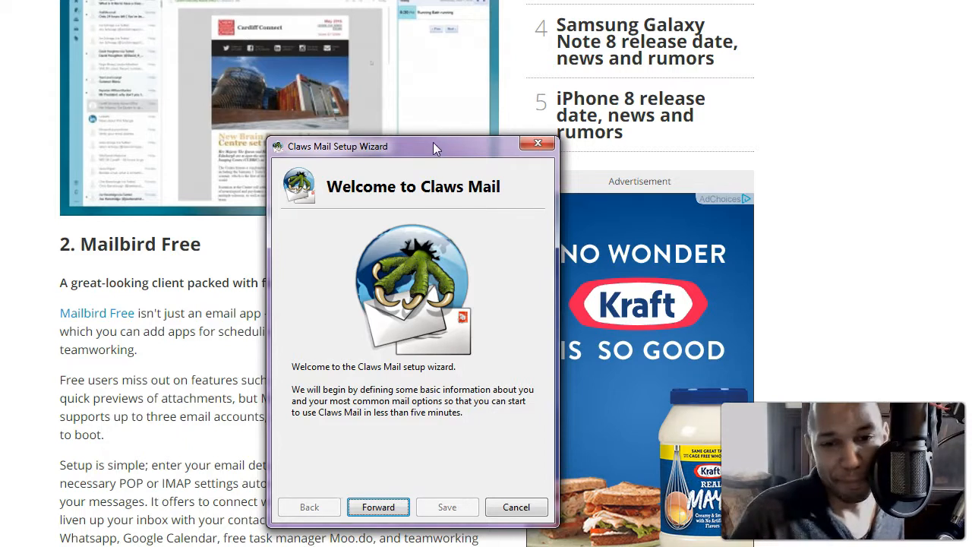
# Drag the Setup Wizard window higher by its title bar so the welcome page is fully visible.
pyautogui.moveTo(437, 146); pyautogui.dragTo(456, 76)
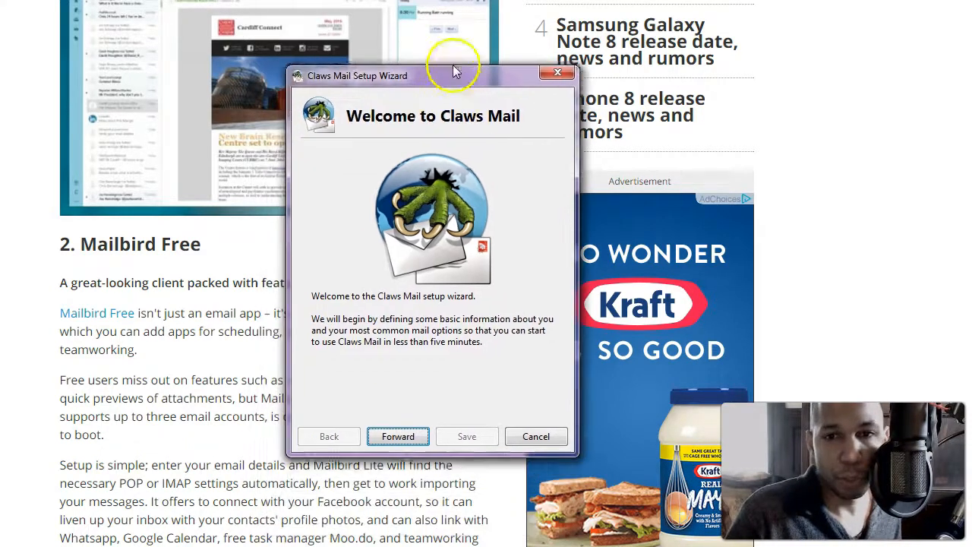
pyautogui.moveTo(456, 73); pyautogui.dragTo(455, 47)
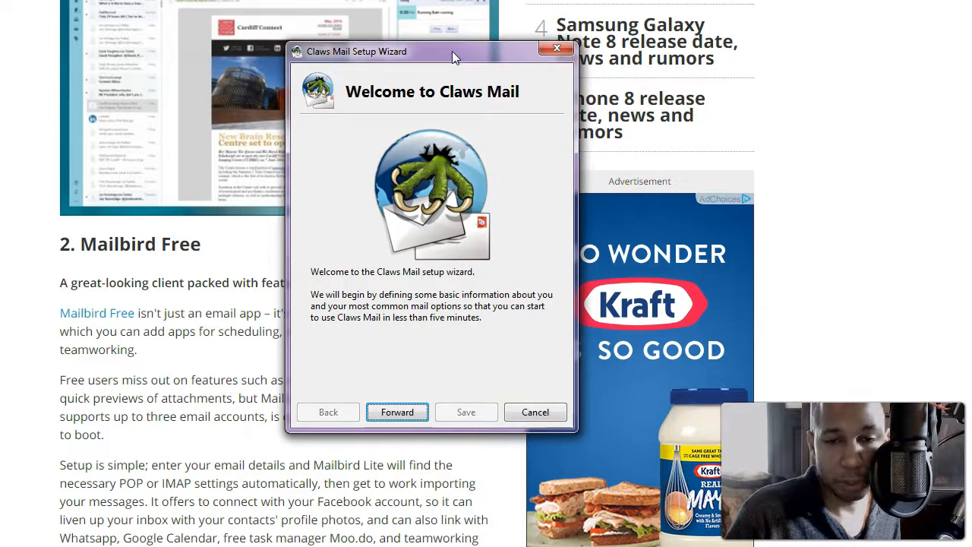
pyautogui.moveTo(393, 161)
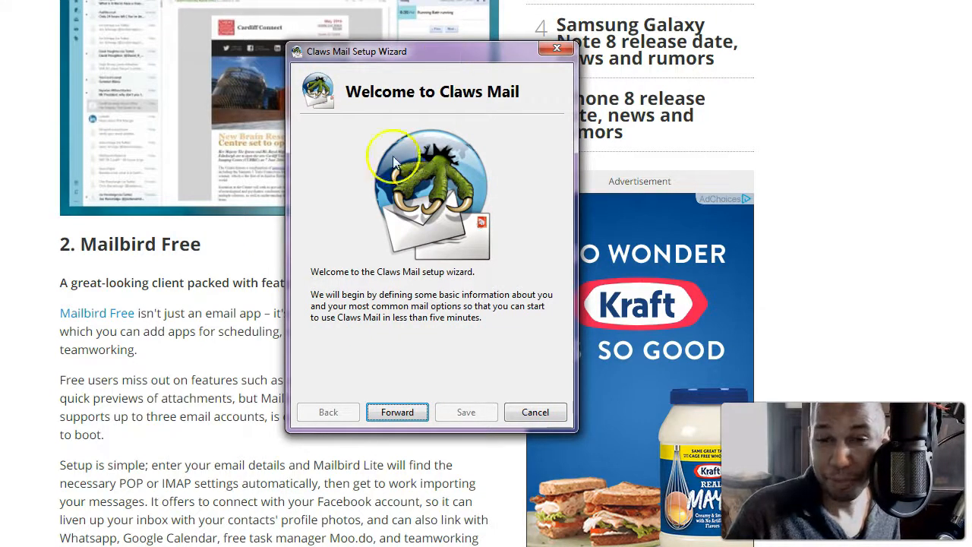
pyautogui.moveTo(379, 416)
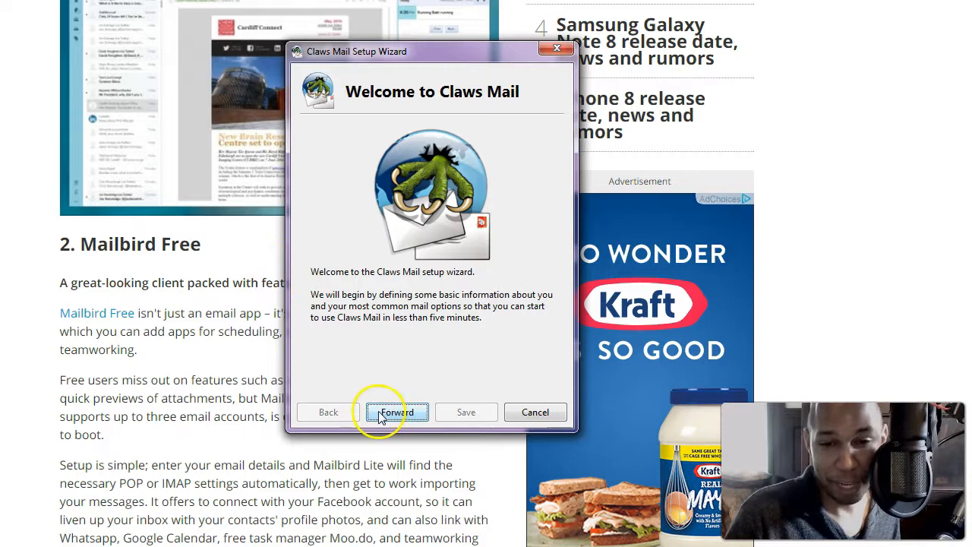
pyautogui.moveTo(377, 509)
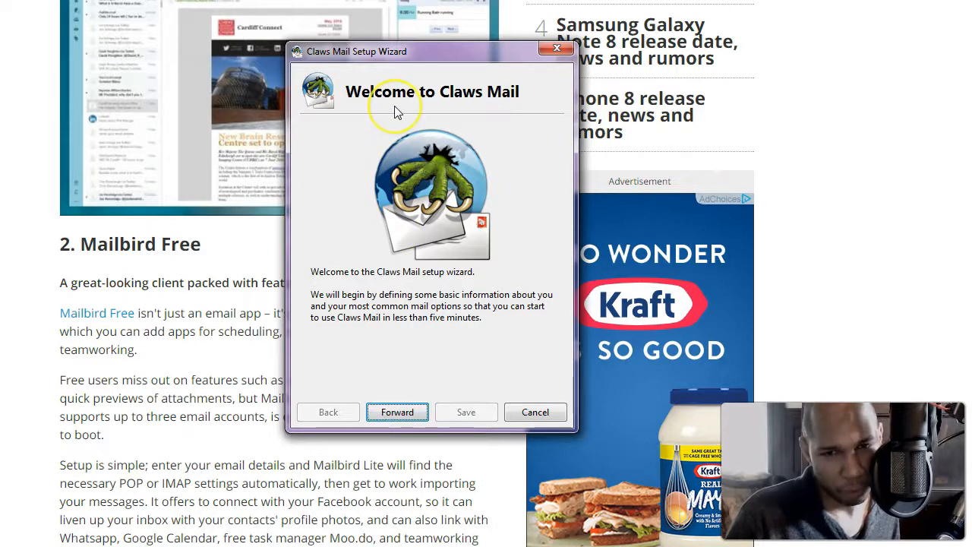
pyautogui.moveTo(398, 411)
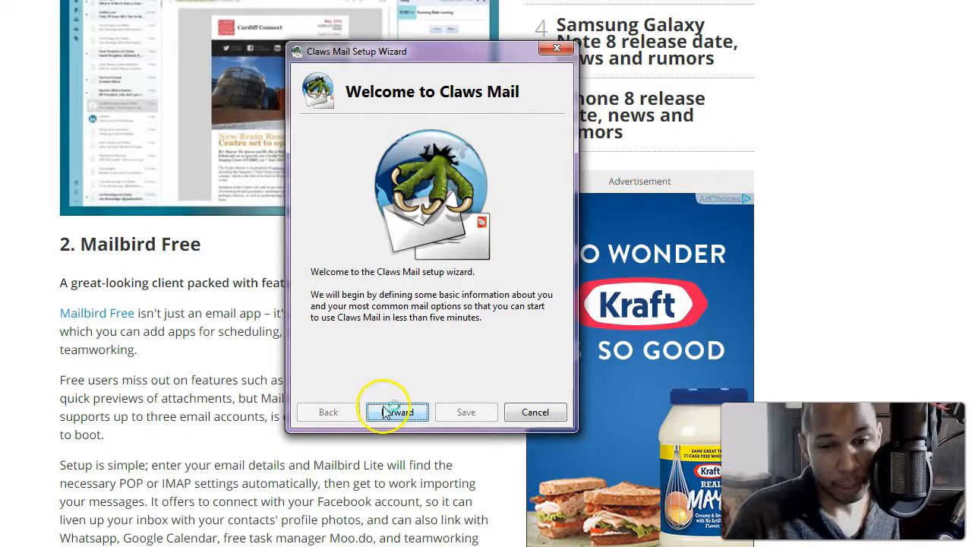
# Advance the wizard from the welcome page to the About You step.
pyautogui.click(396, 412)
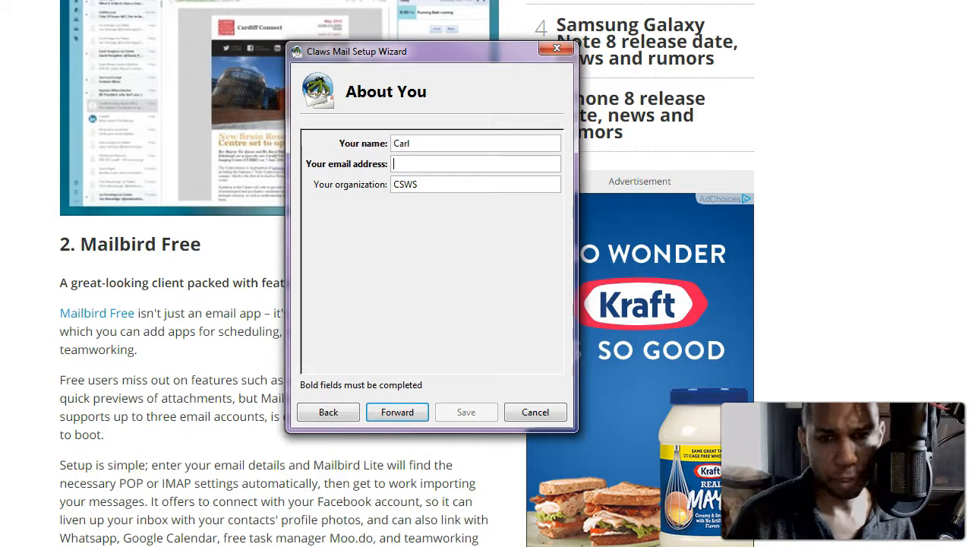
pyautogui.moveTo(398, 412)
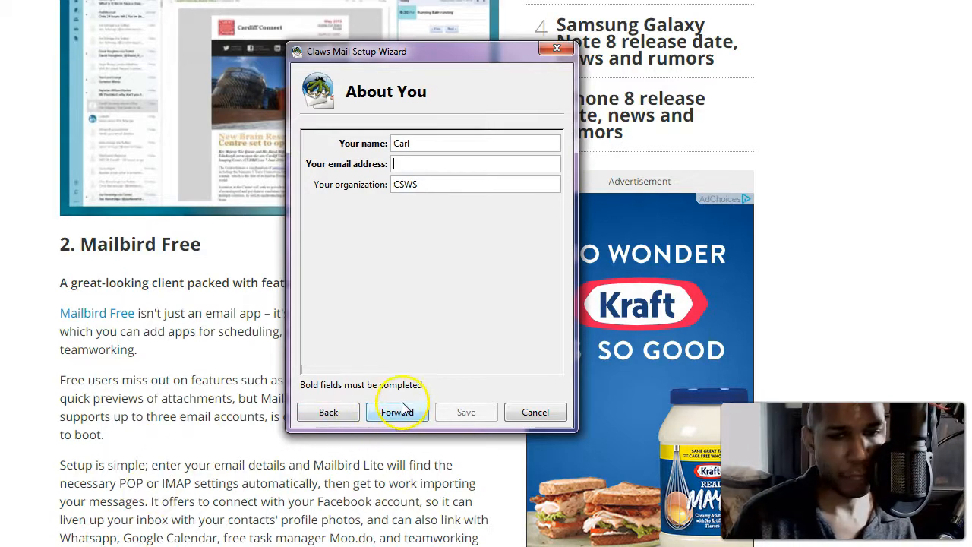
# Move to the Receiving mail step and choose the incoming server type from the dropdown.
pyautogui.click(398, 412)
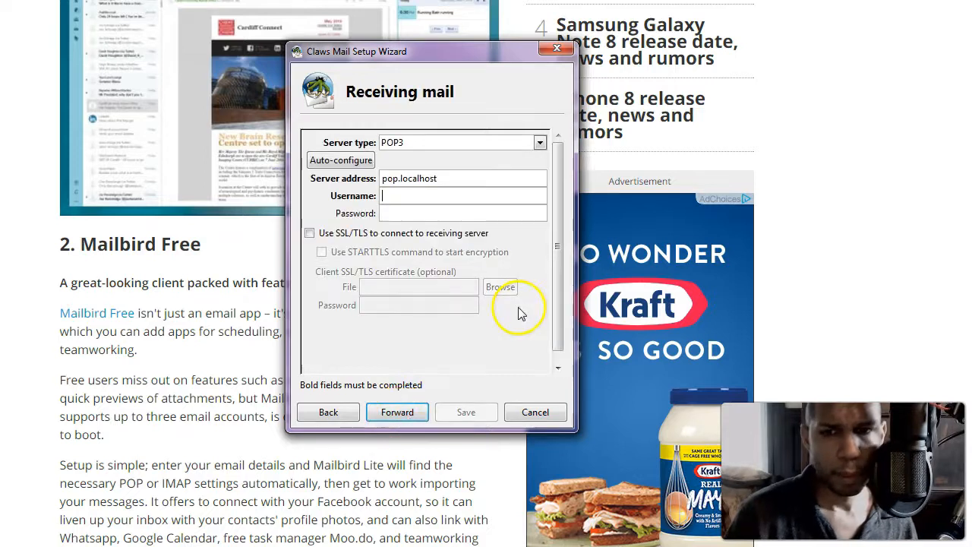
pyautogui.click(552, 142)
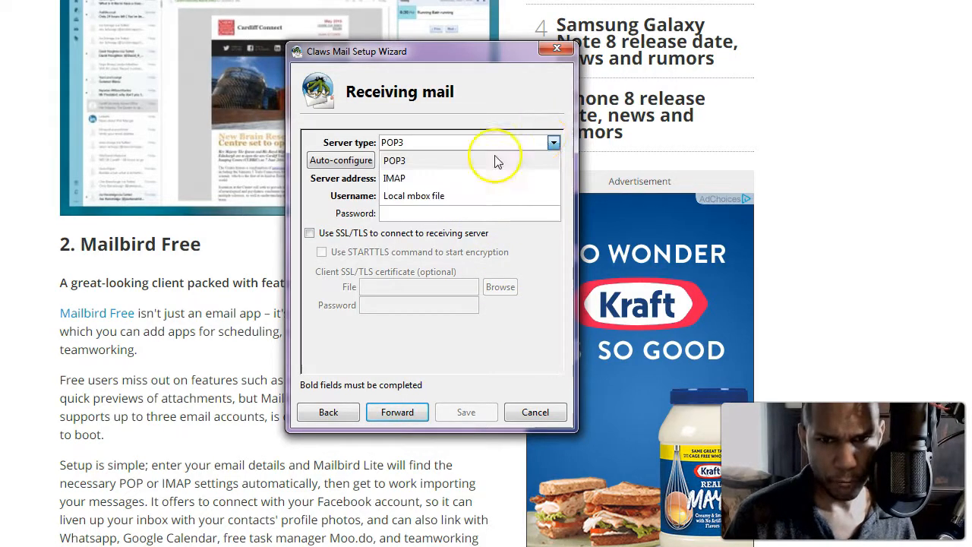
pyautogui.click(395, 178)
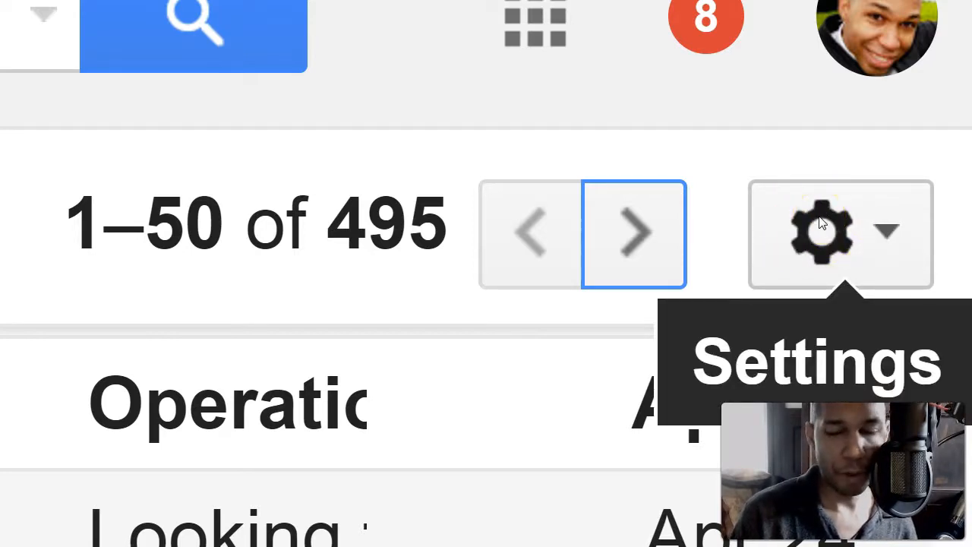
# Reach Gmail's full Settings page via the gear icon's quick settings menu.
pyautogui.click(820, 231)
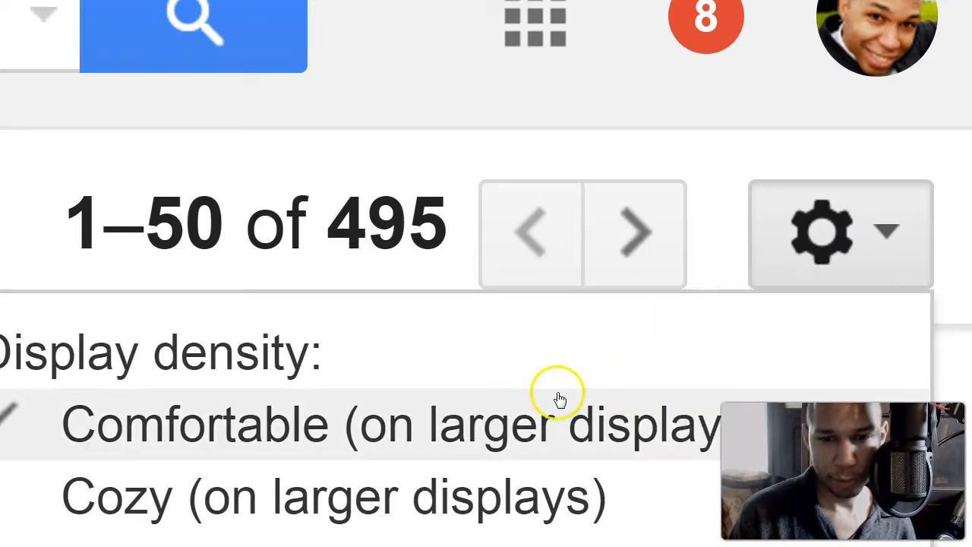
pyautogui.moveTo(789, 164)
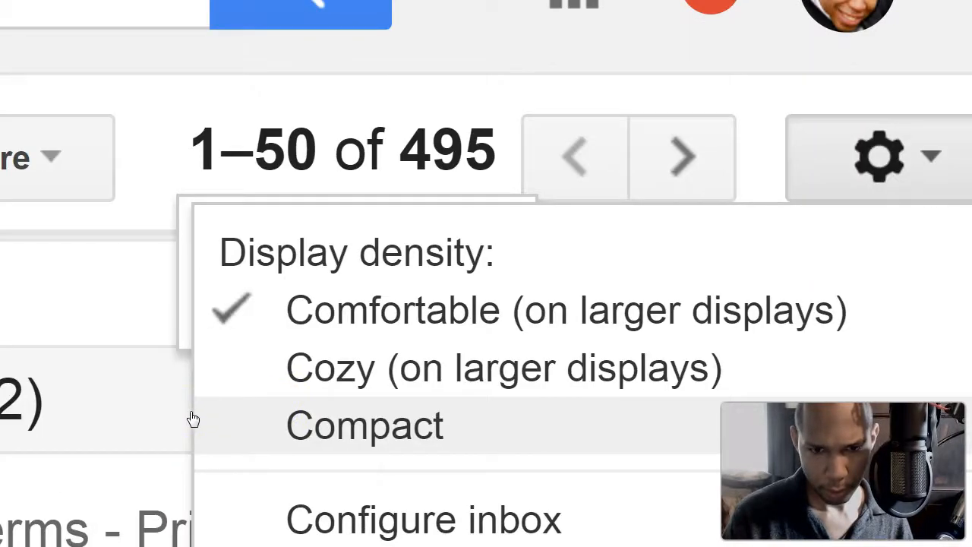
pyautogui.moveTo(446, 369)
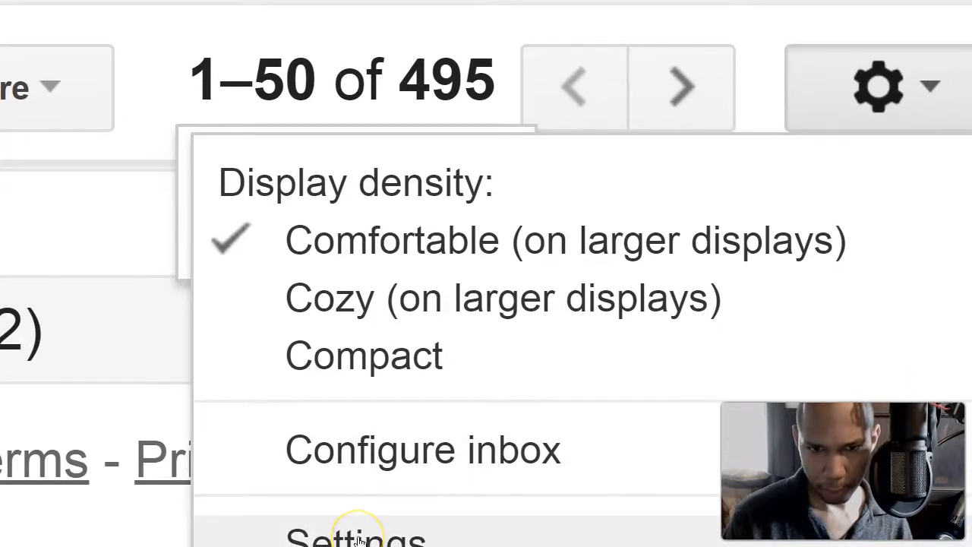
pyautogui.click(356, 531)
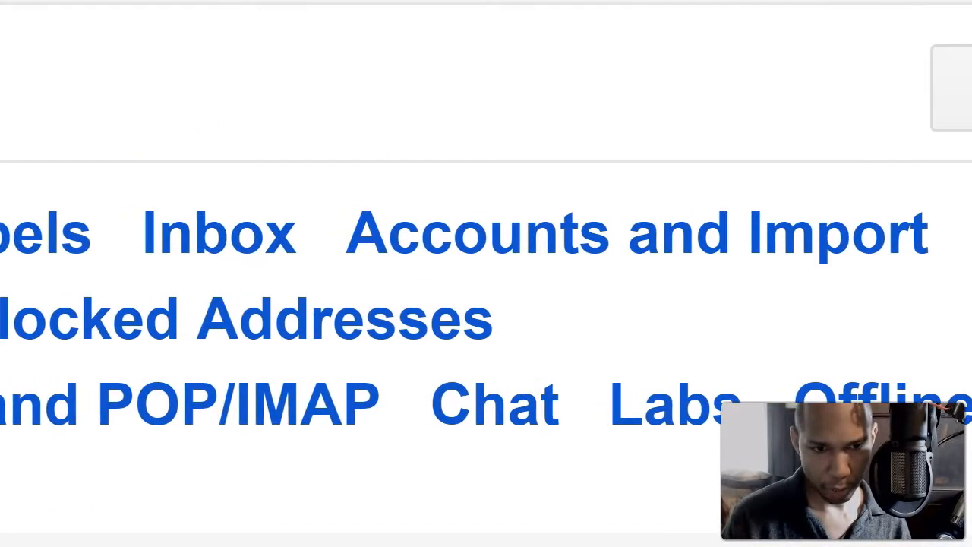
pyautogui.moveTo(467, 234)
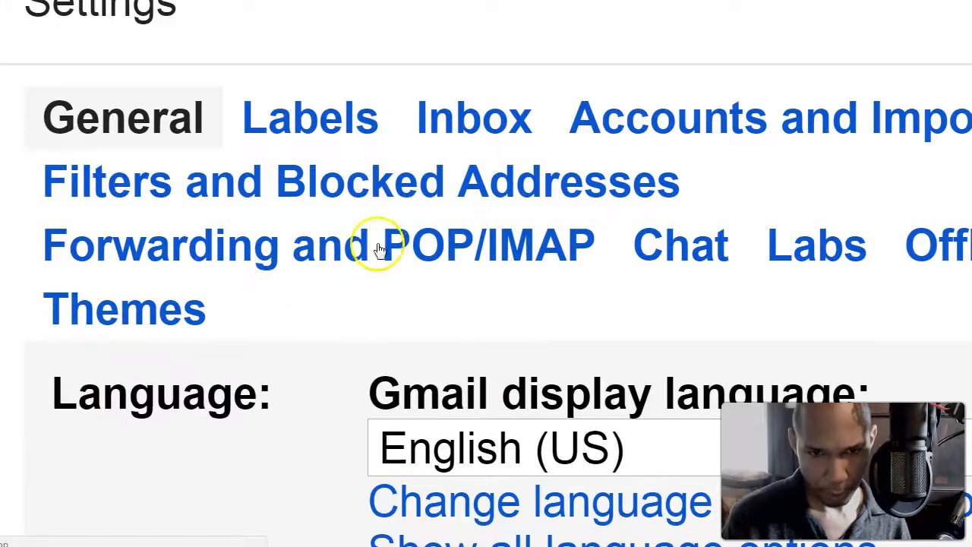
pyautogui.moveTo(519, 116)
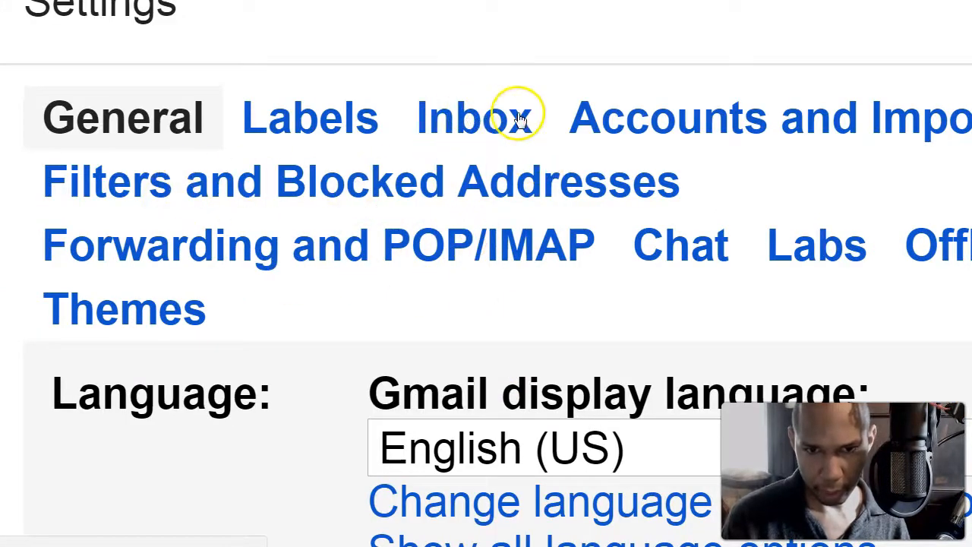
pyautogui.moveTo(174, 259)
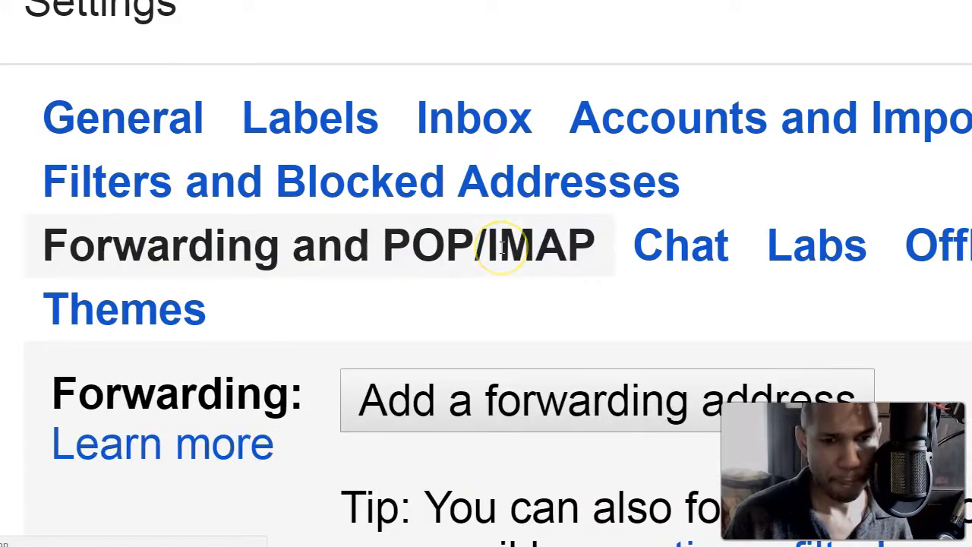
pyautogui.moveTo(911, 164)
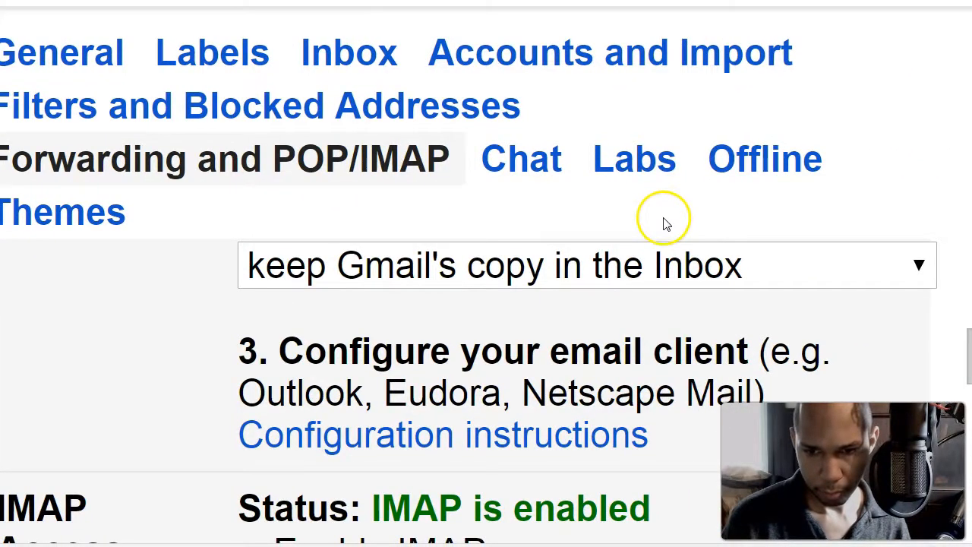
pyautogui.moveTo(665, 220)
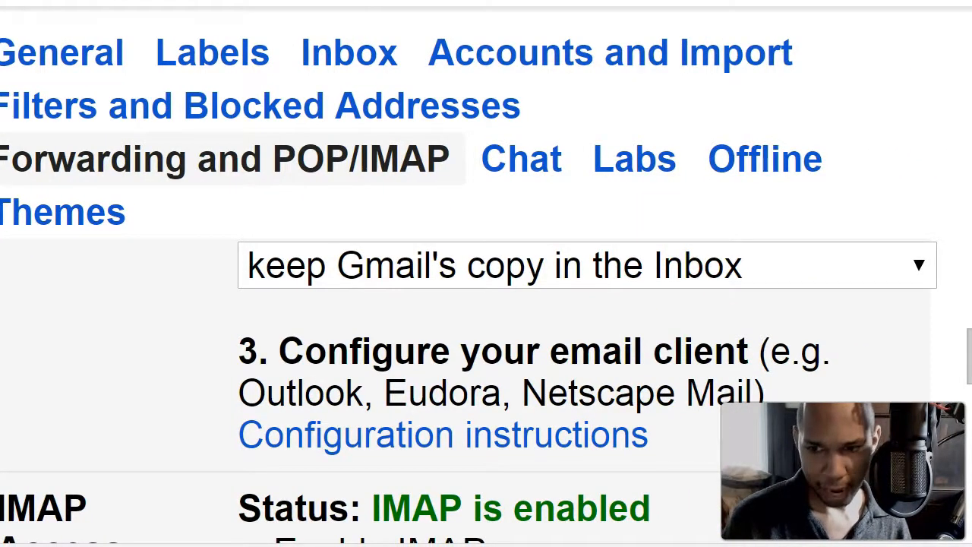
# Go to the Forwarding and POP/IMAP section and verify IMAP is enabled.
pyautogui.scroll(-3)
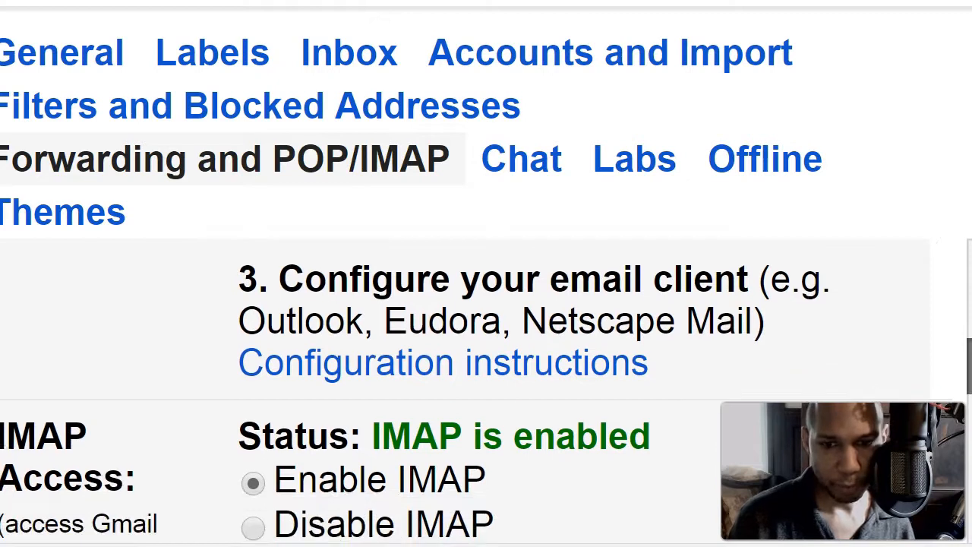
pyautogui.scroll(-3)
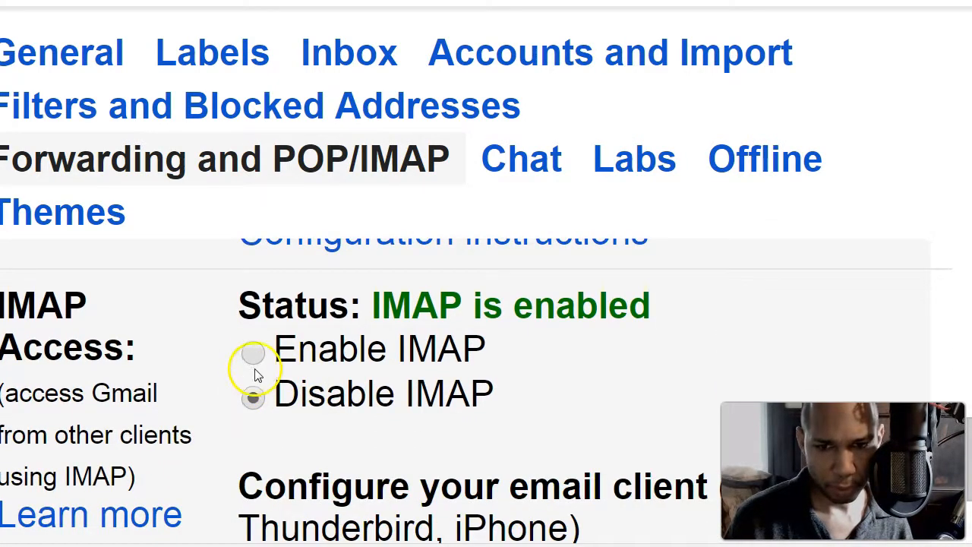
pyautogui.click(252, 350)
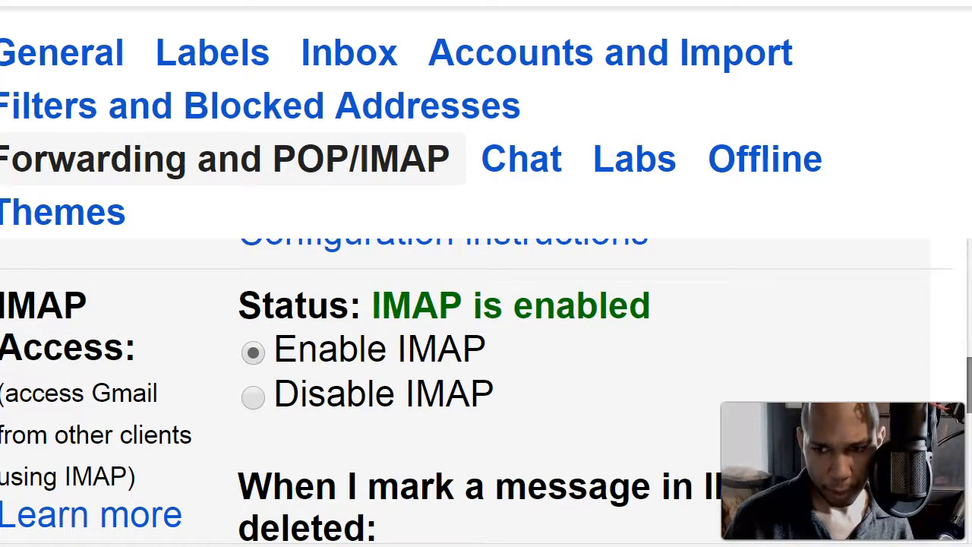
pyautogui.scroll(-3)
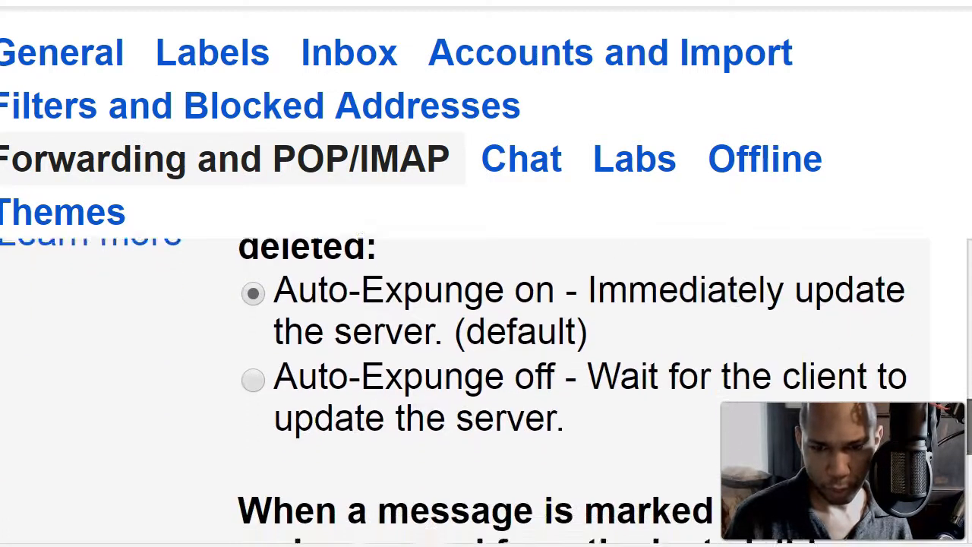
pyautogui.scroll(-3)
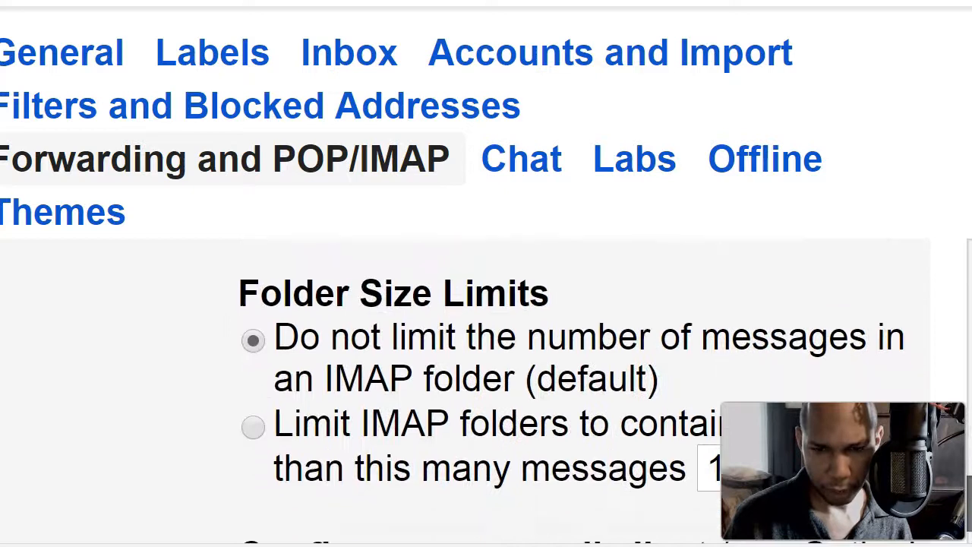
pyautogui.scroll(-3)
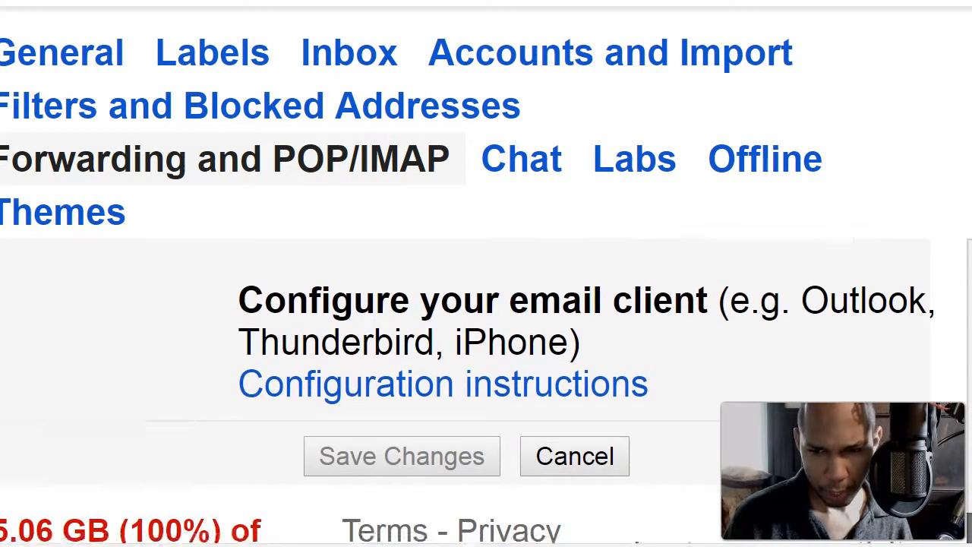
pyautogui.scroll(3)
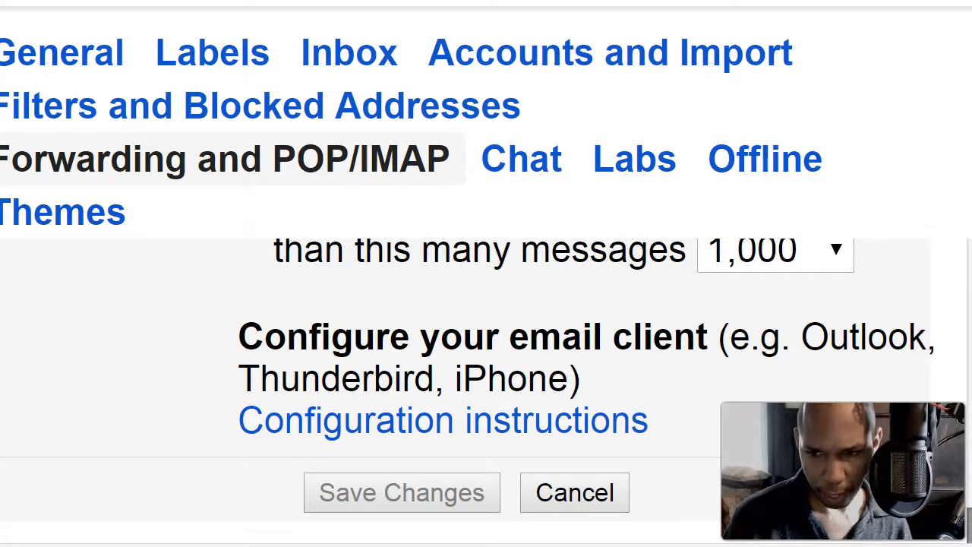
pyautogui.scroll(3)
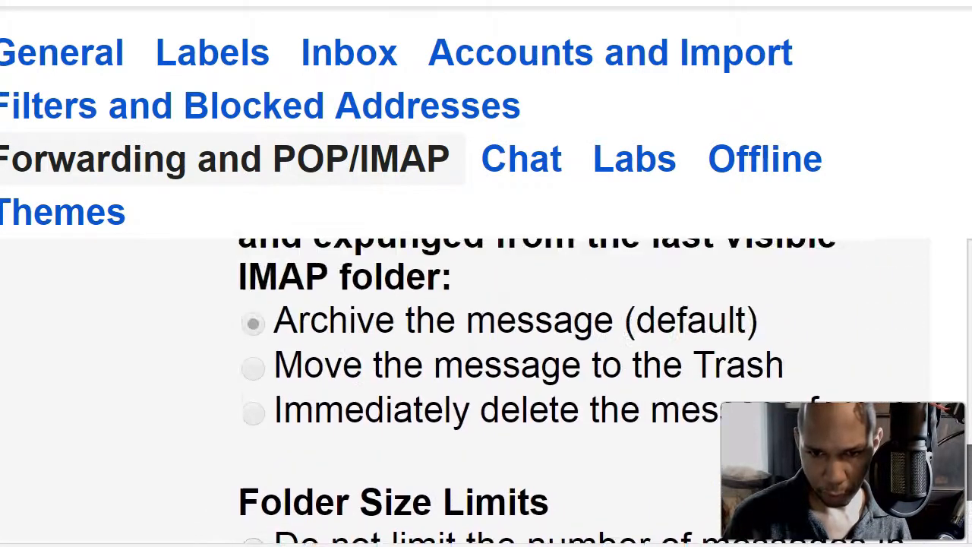
pyautogui.scroll(3)
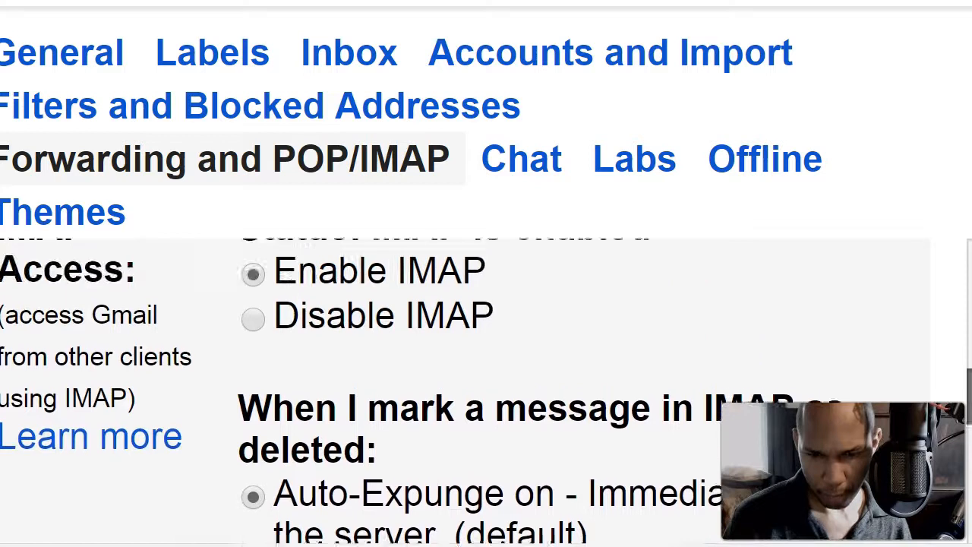
# Review the POP and IMAP options and the email client configuration instructions.
pyautogui.scroll(3)
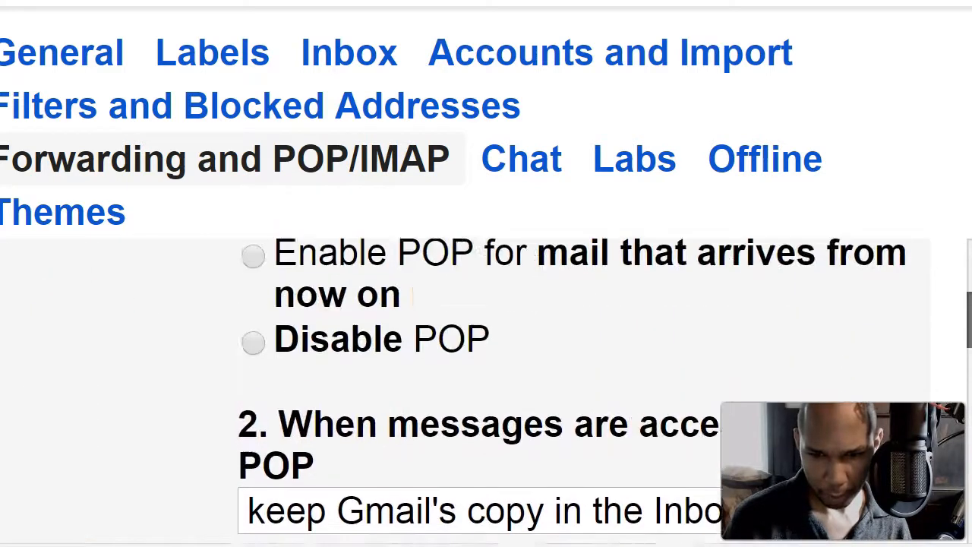
pyautogui.scroll(-3)
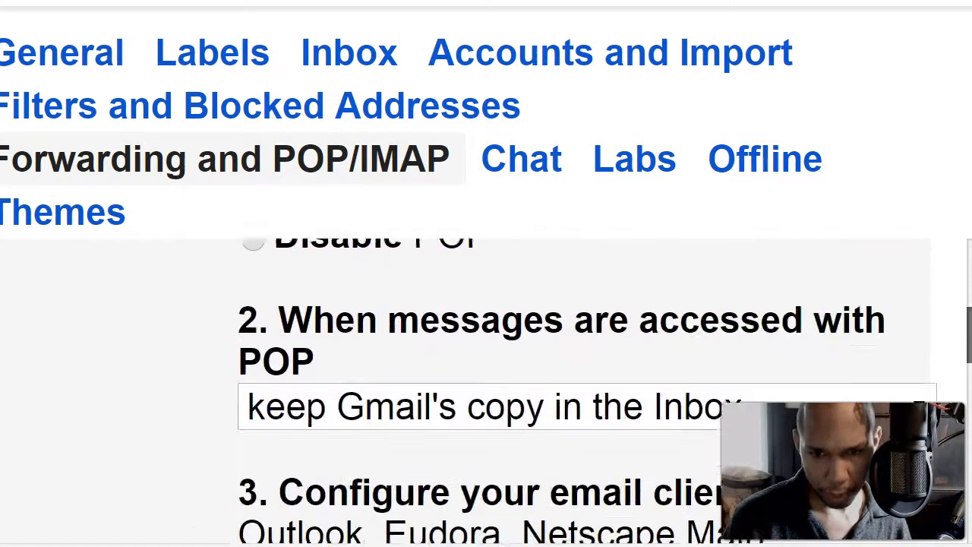
pyautogui.scroll(3)
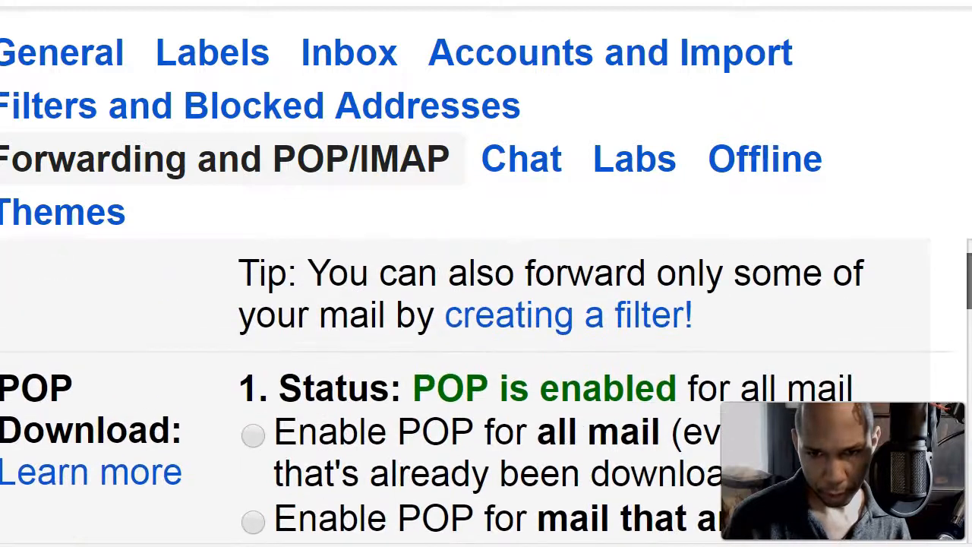
pyautogui.scroll(-3)
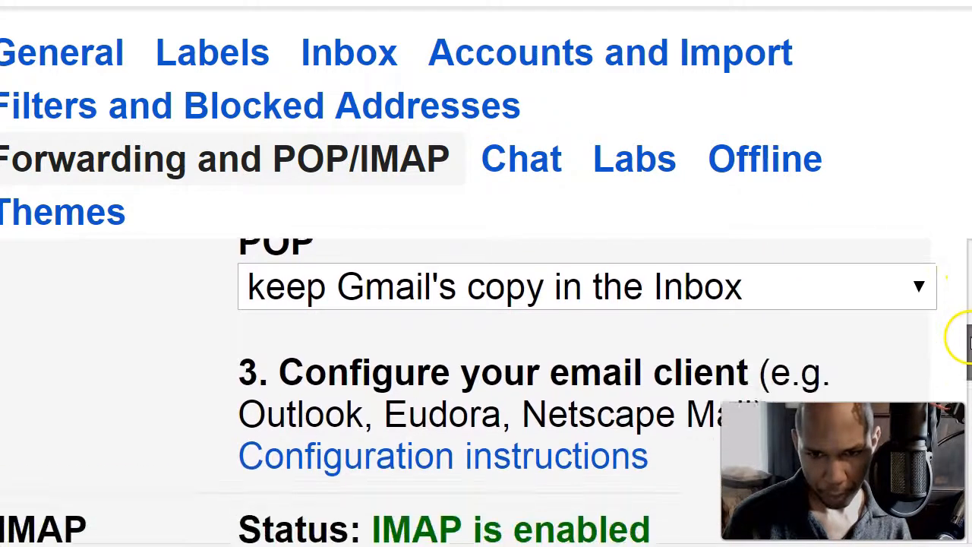
pyautogui.scroll(-3)
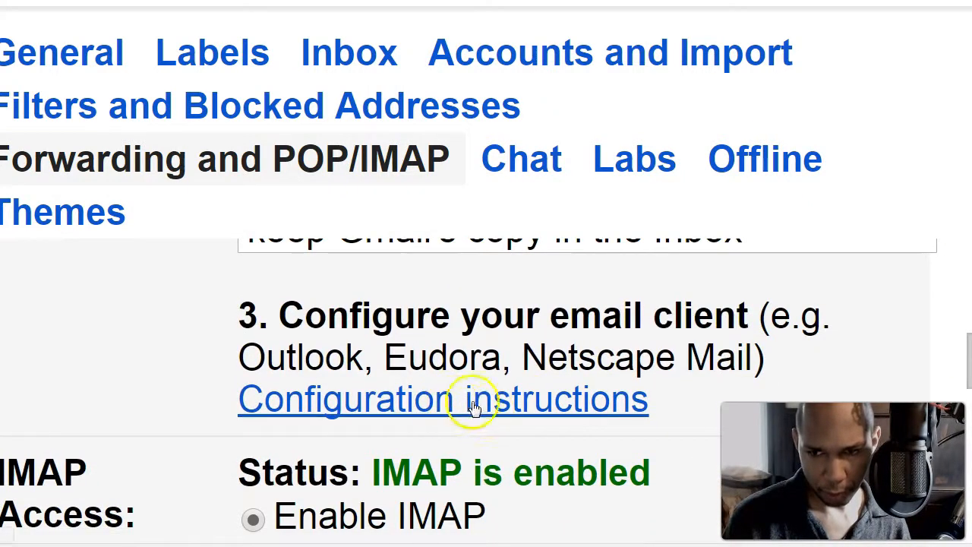
pyautogui.scroll(-3)
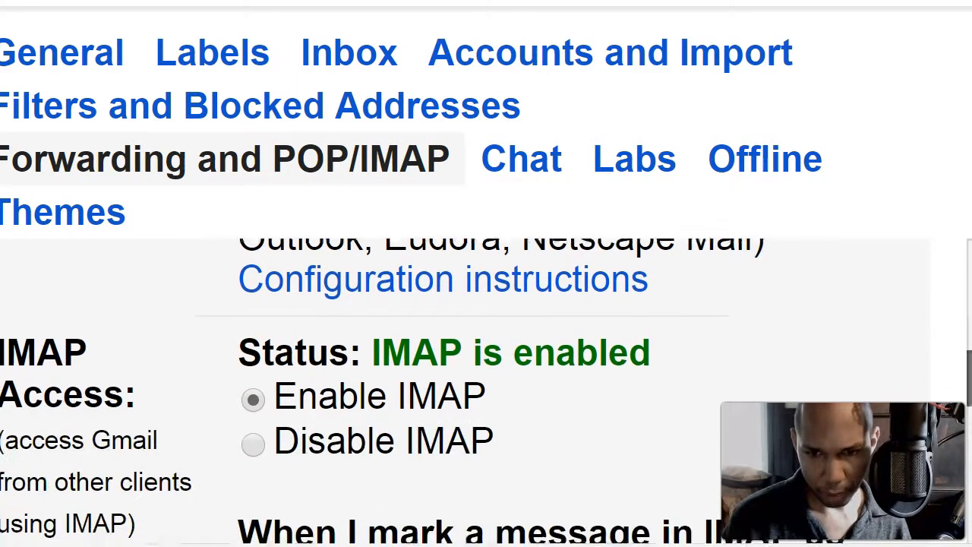
pyautogui.scroll(-3)
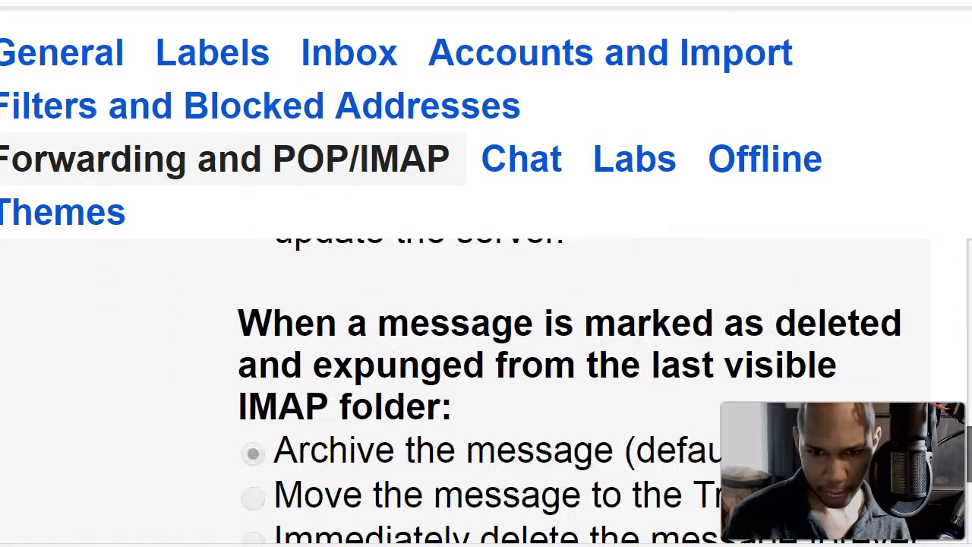
pyautogui.scroll(-3)
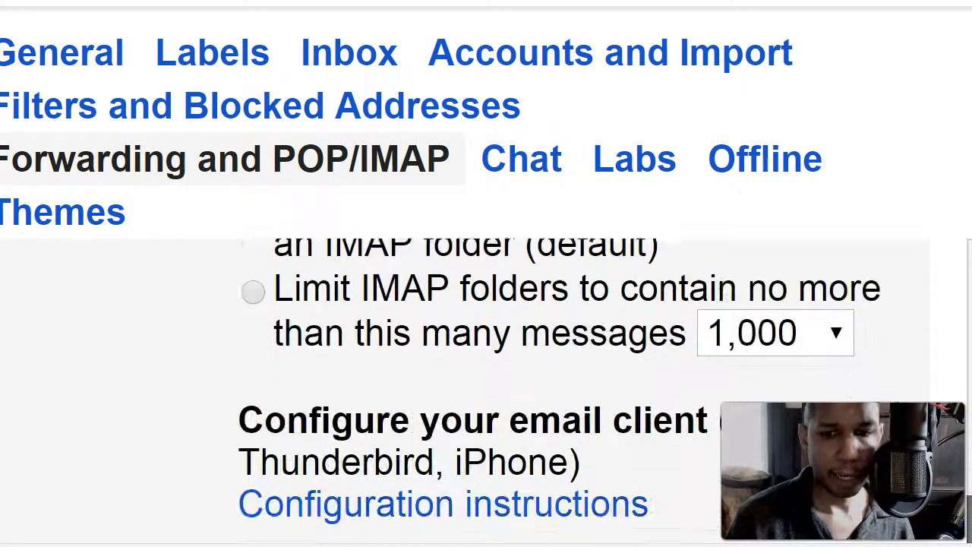
pyautogui.scroll(-3)
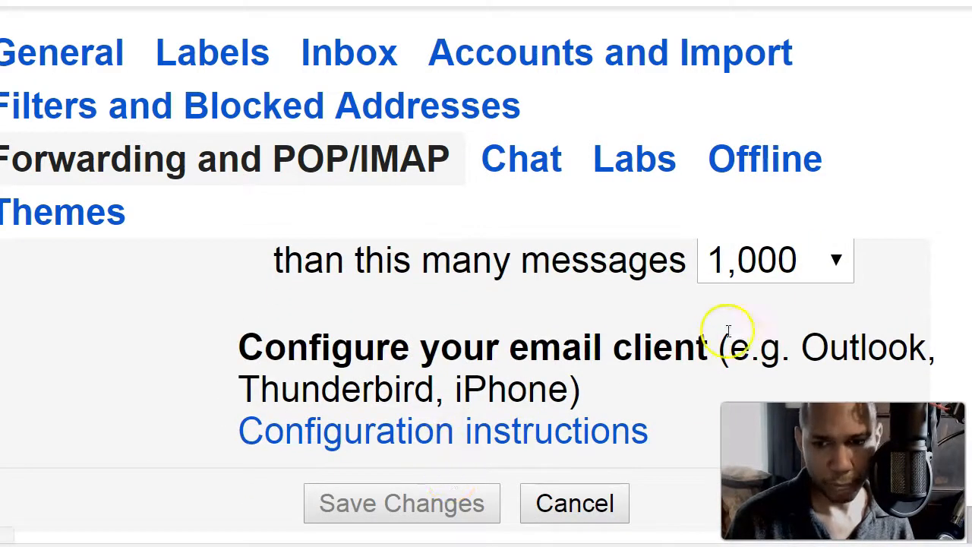
pyautogui.moveTo(334, 440)
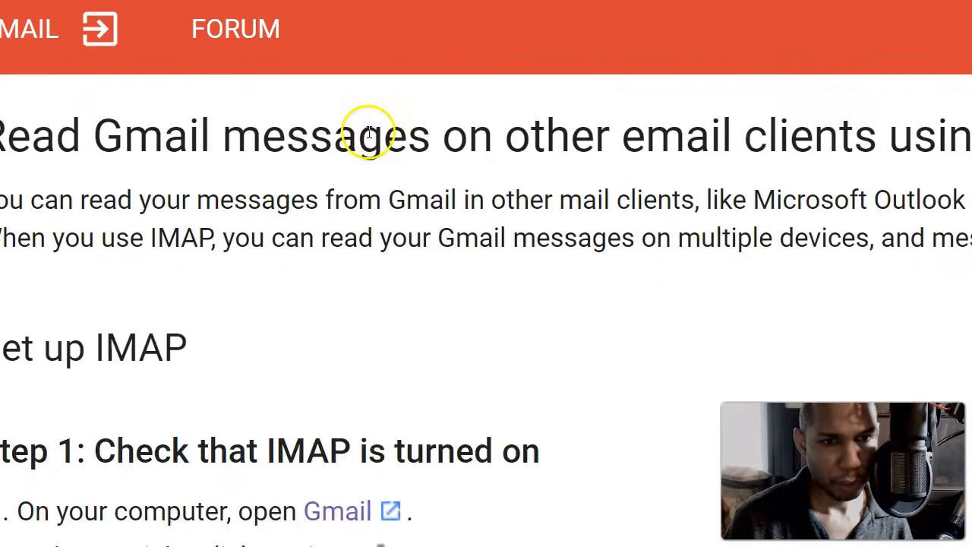
# Read the IMAP help steps to the Step 2 table and select imap.gmail.com (SSL, port 993).
pyautogui.scroll(-3)
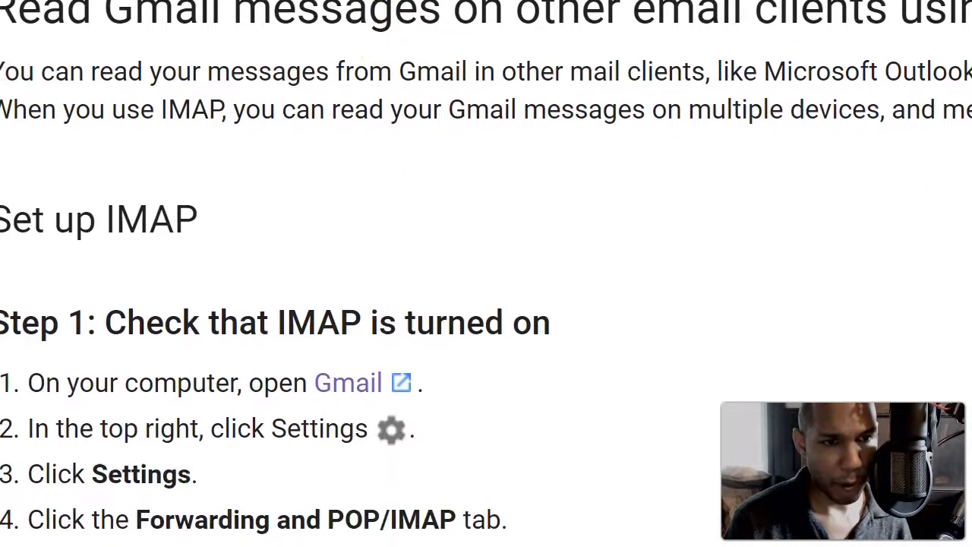
pyautogui.scroll(-3)
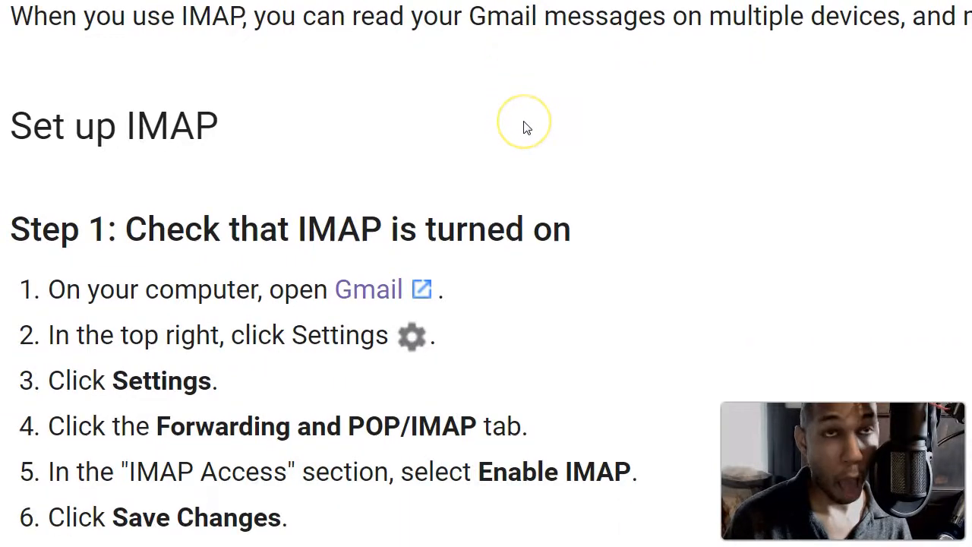
pyautogui.moveTo(524, 124)
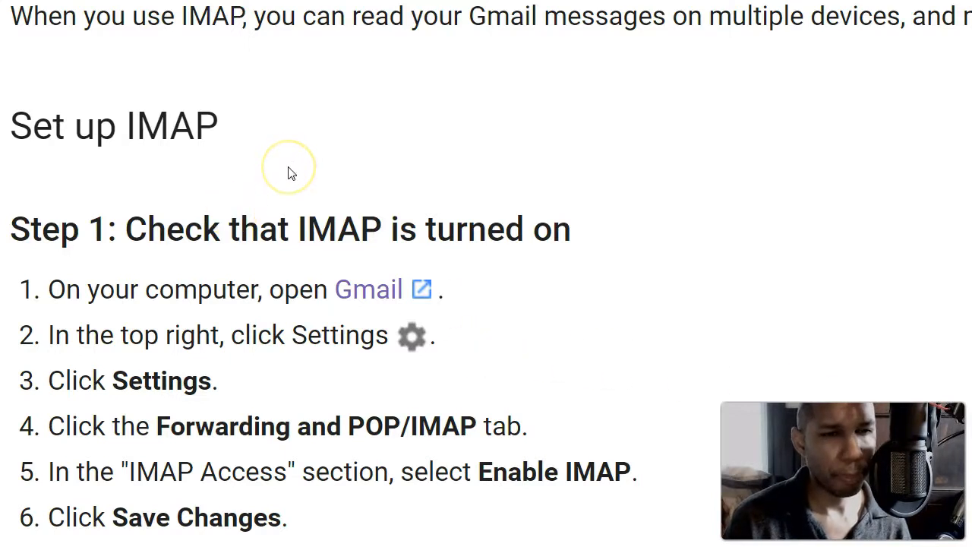
pyautogui.scroll(-3)
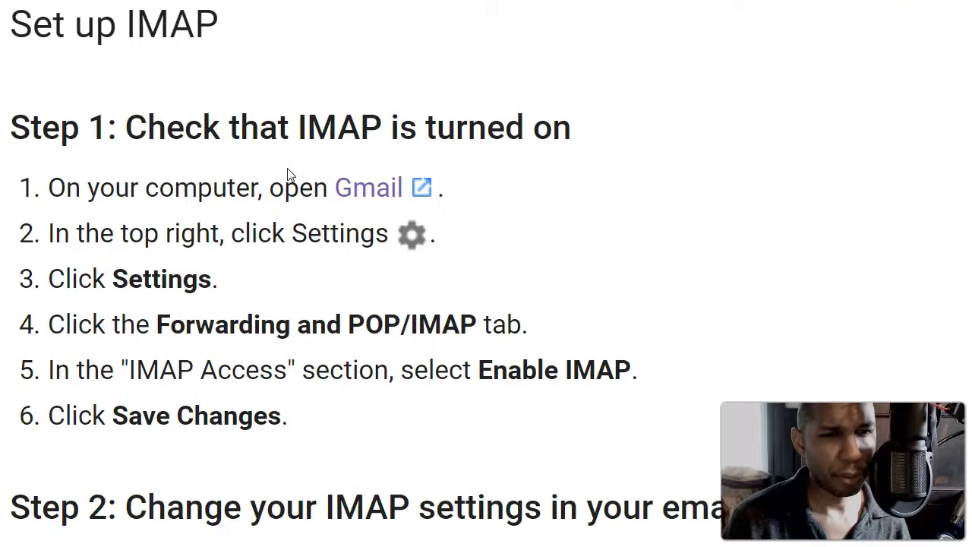
pyautogui.scroll(-3)
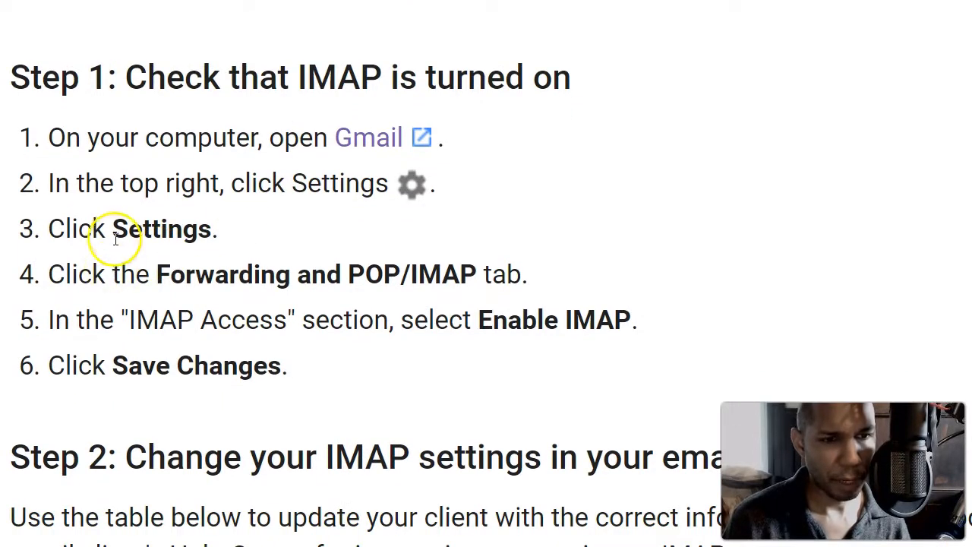
pyautogui.moveTo(439, 304)
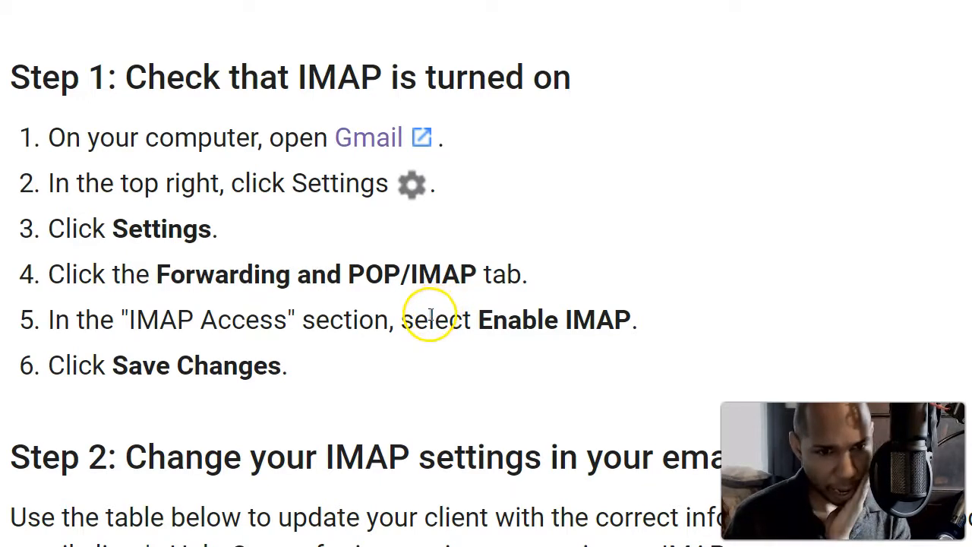
pyautogui.scroll(-3)
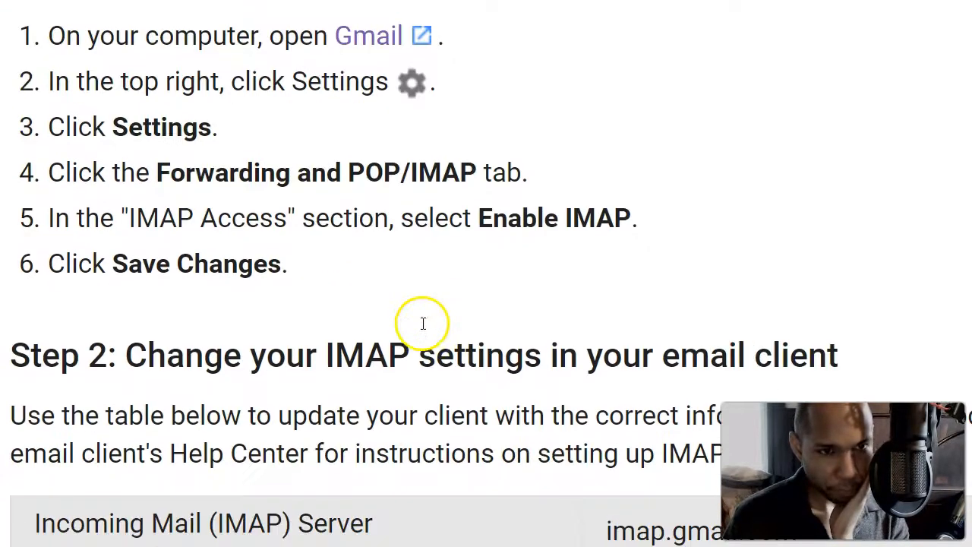
pyautogui.scroll(3)
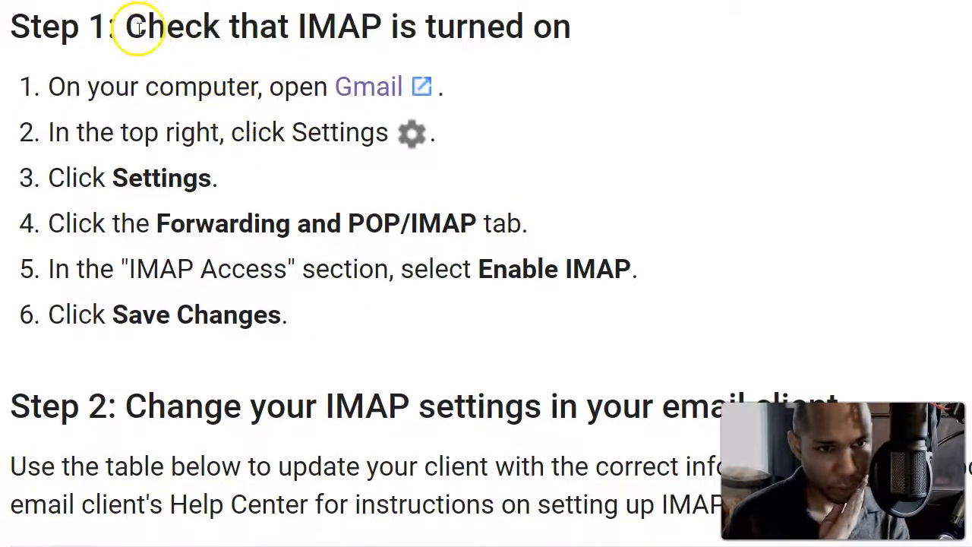
pyautogui.scroll(-3)
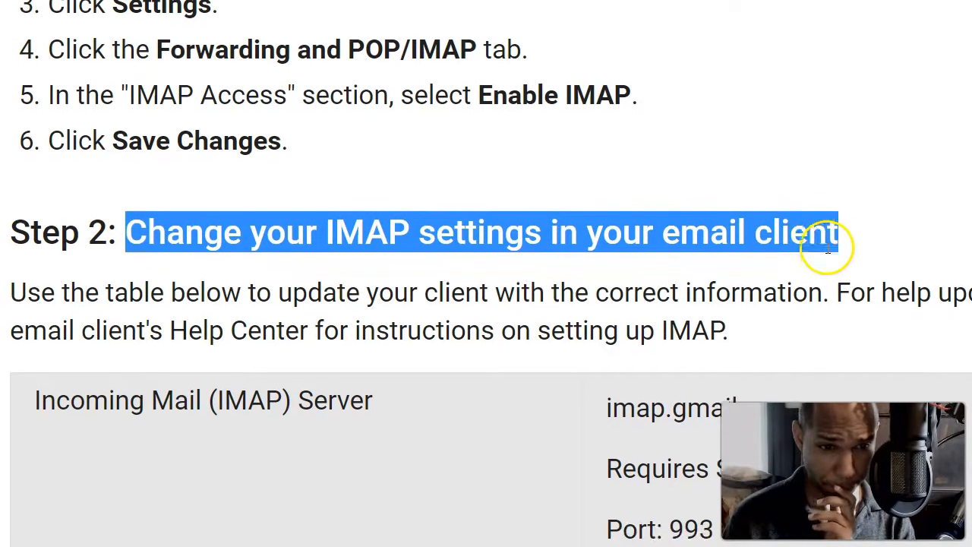
pyautogui.scroll(-3)
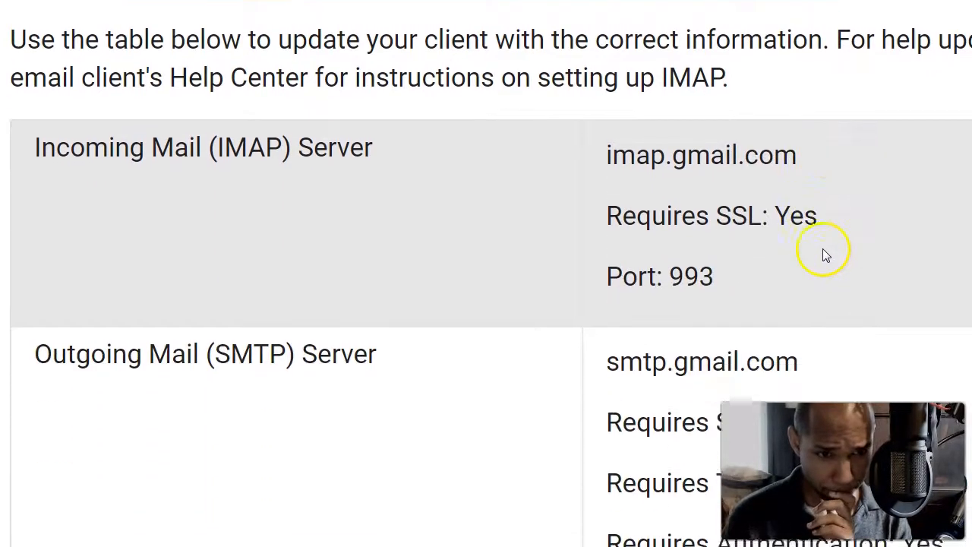
pyautogui.doubleClick(700, 126)
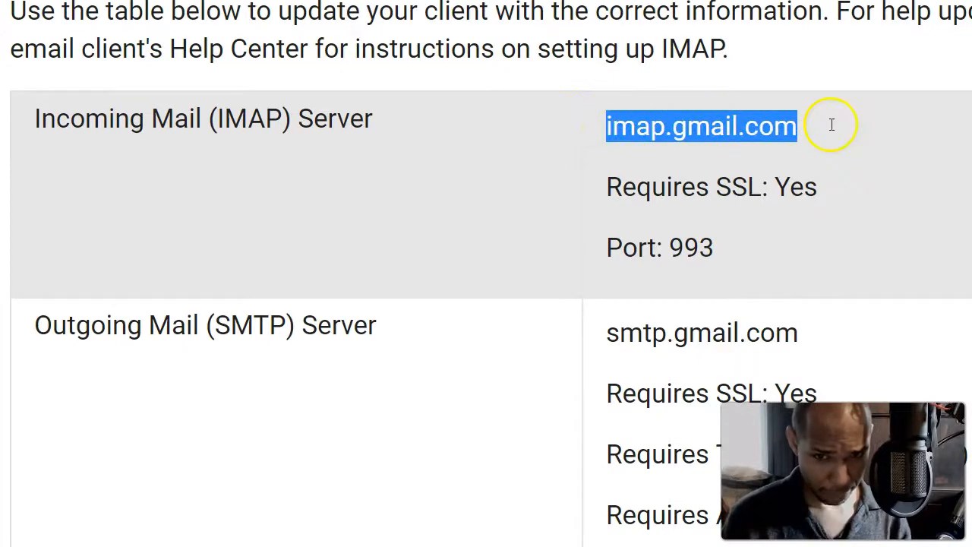
pyautogui.moveTo(787, 165)
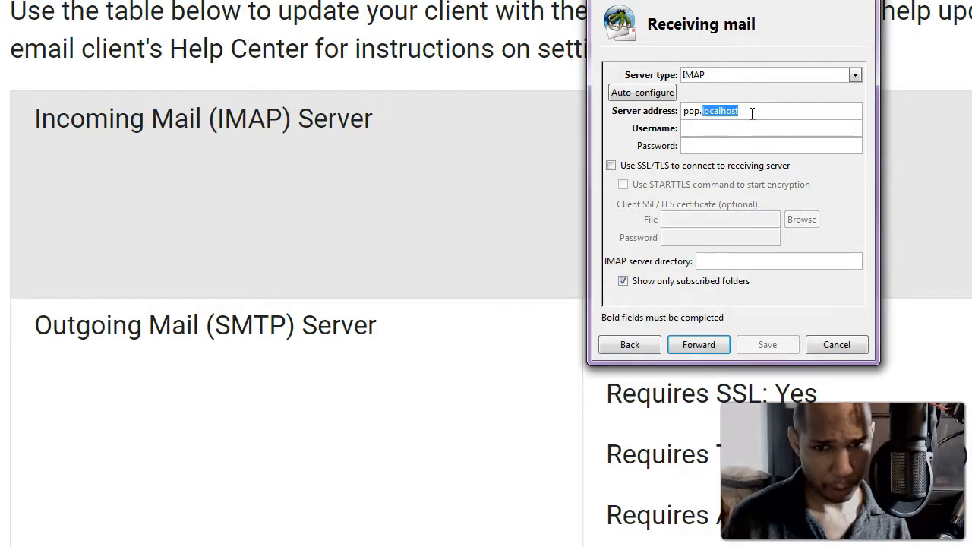
# Set the receiving server to imap.gmail.com with SSL/TLS enabled and enter the username and password.
pyautogui.write('imap.gmail.com')
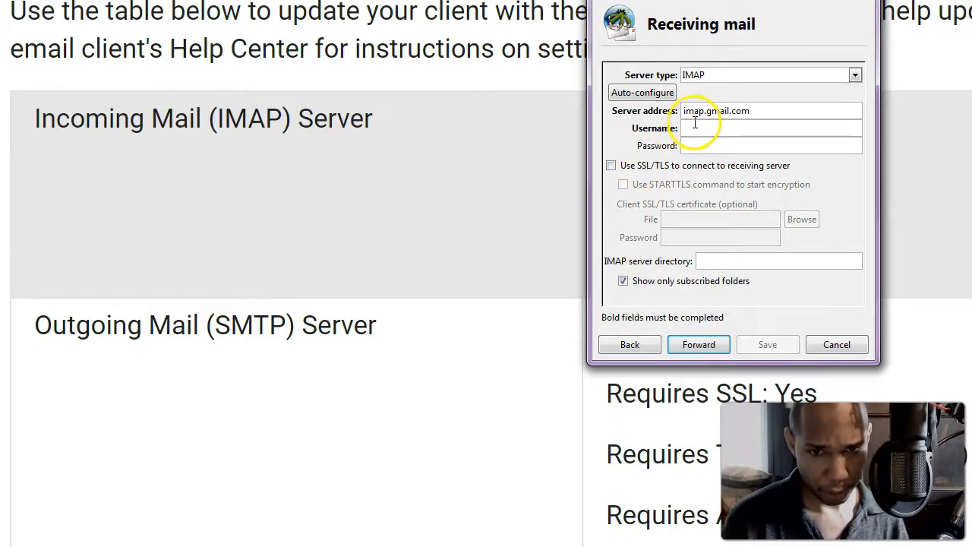
pyautogui.click(610, 166)
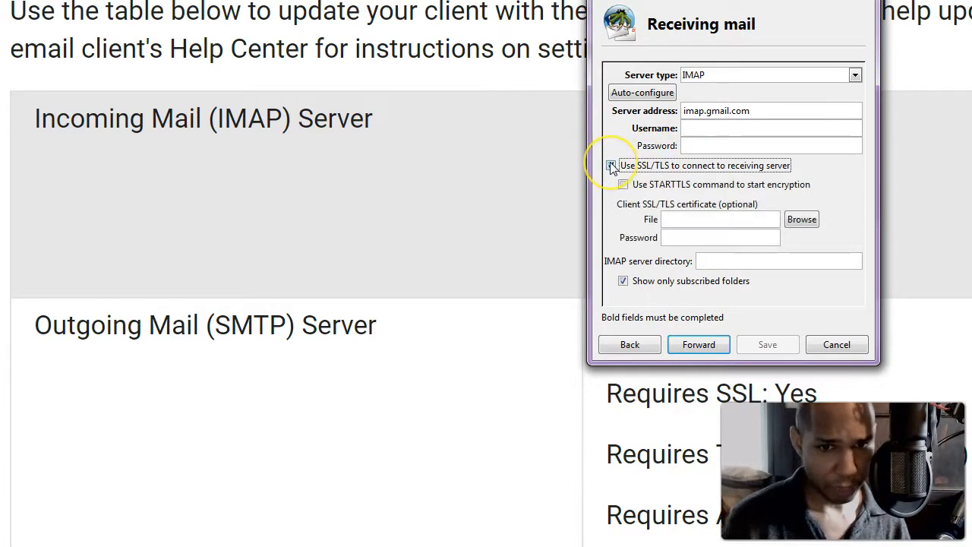
pyautogui.click(610, 164)
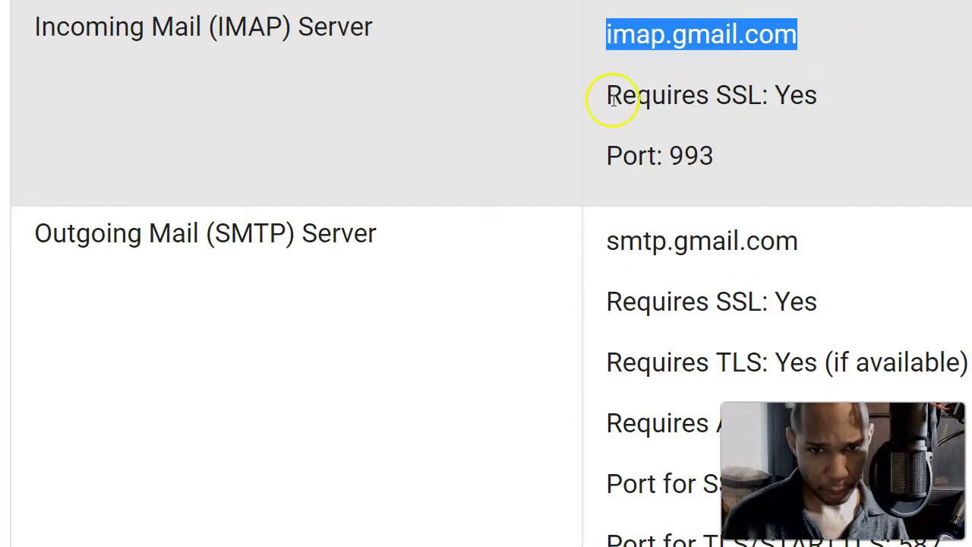
pyautogui.doubleClick(711, 300)
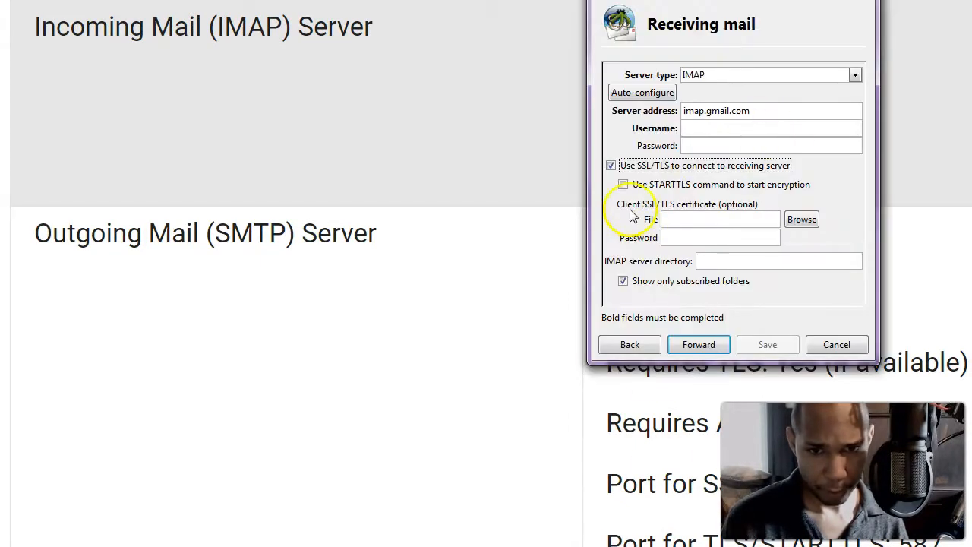
pyautogui.moveTo(622, 185)
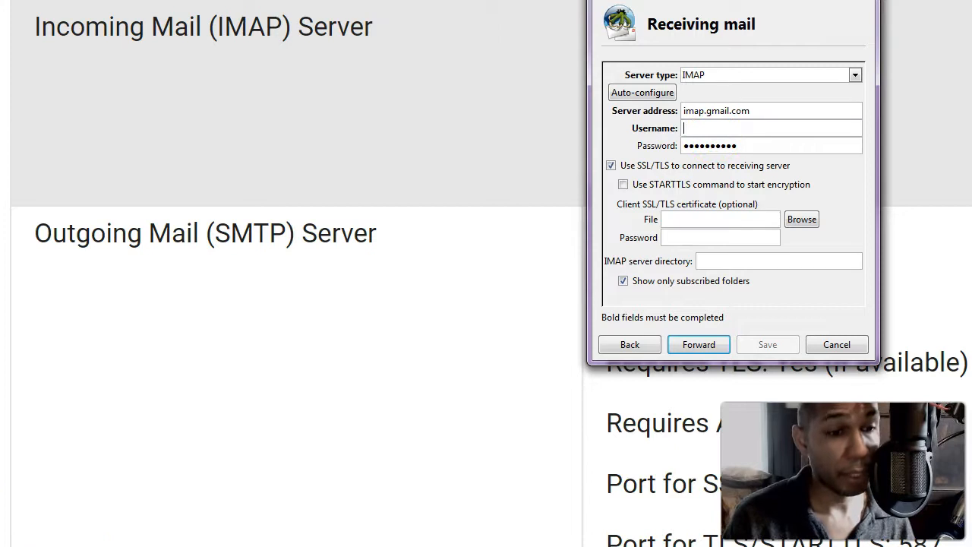
pyautogui.click(699, 343)
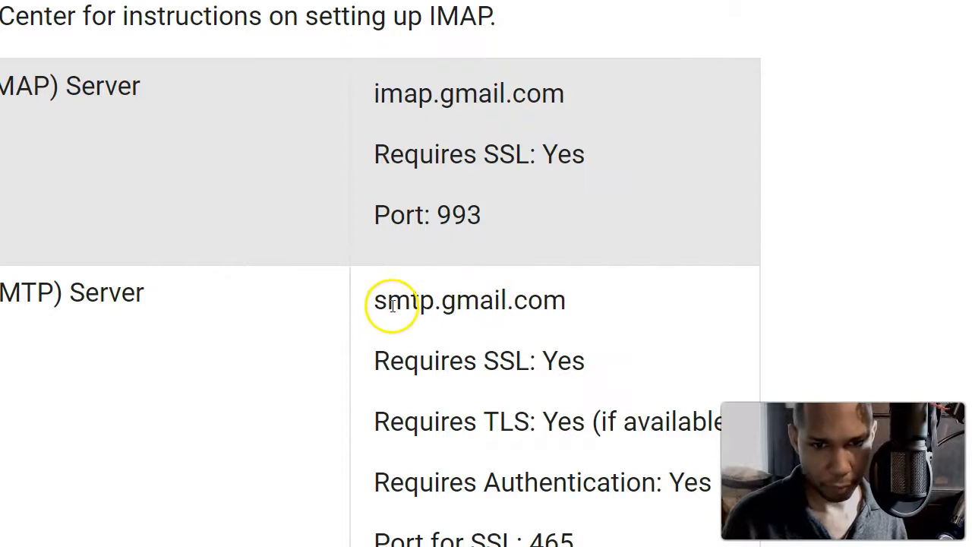
# Set the SMTP server to smtp.gmail.com with SSL/TLS and advance to the Configuration finished page.
pyautogui.doubleClick(468, 299)
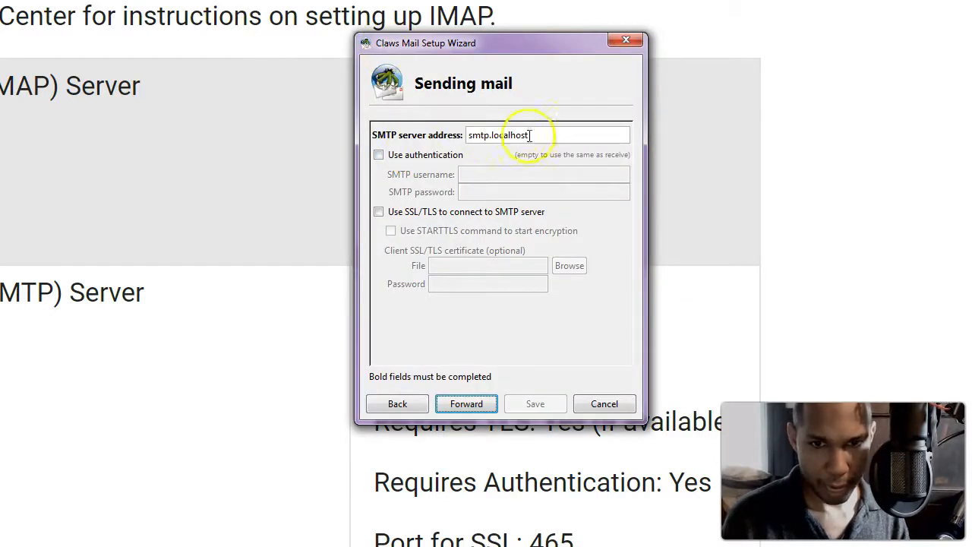
pyautogui.write('smtp.gmail.com')
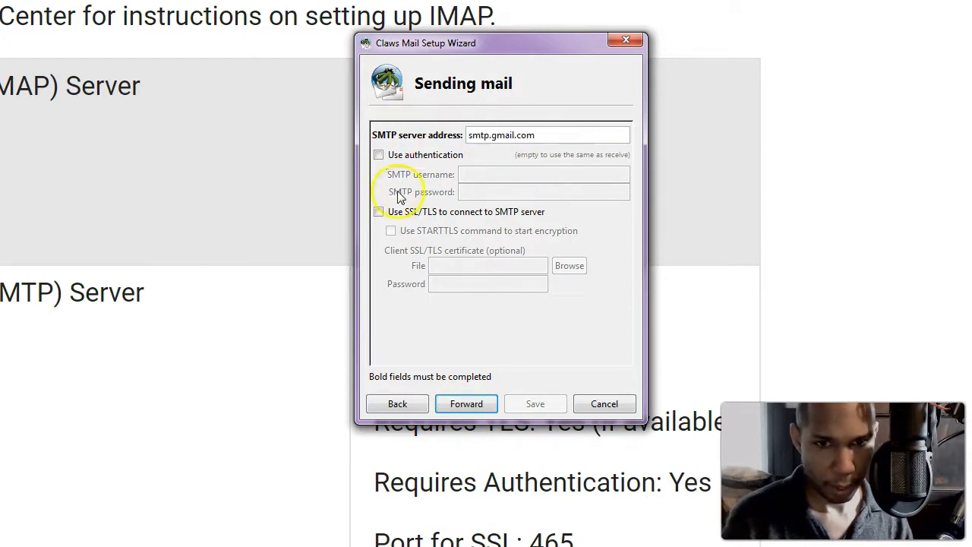
pyautogui.moveTo(392, 167)
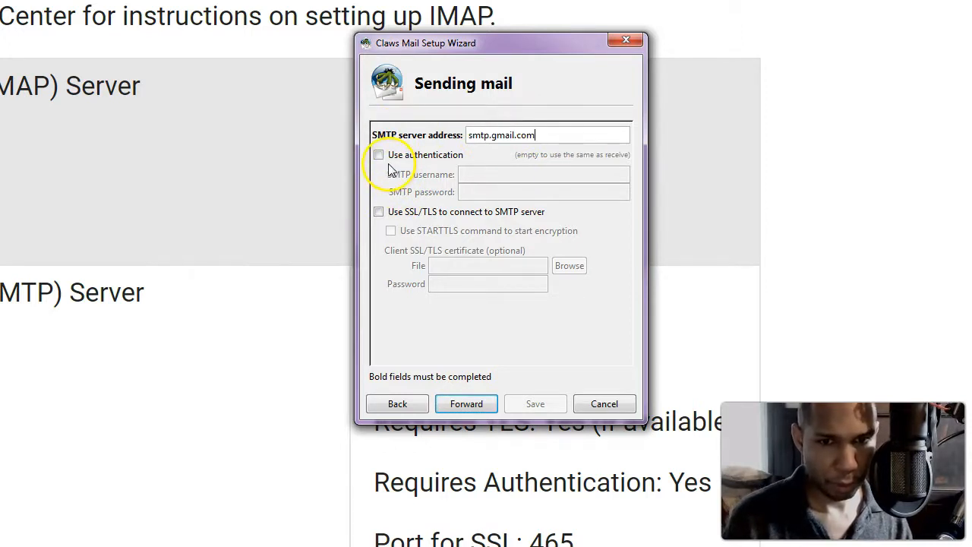
pyautogui.moveTo(313, 189)
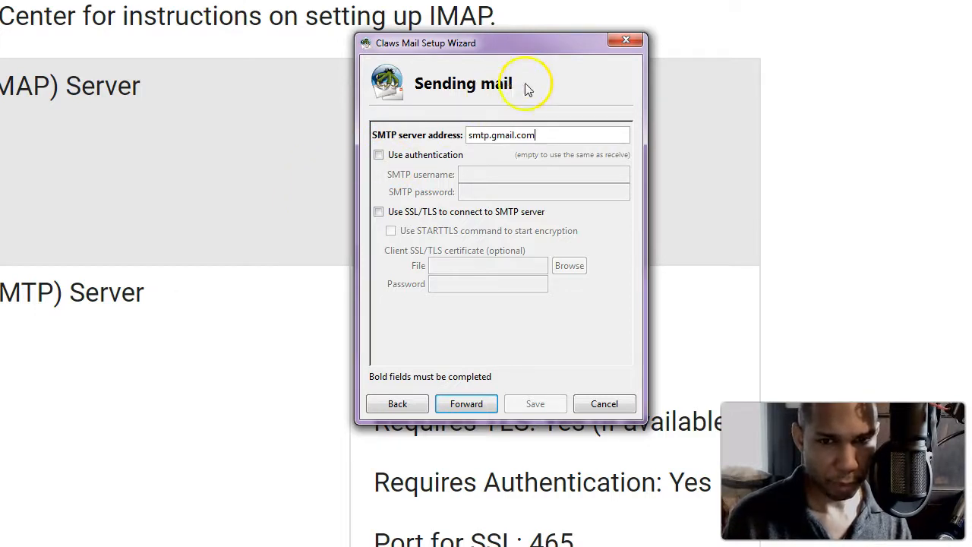
pyautogui.moveTo(507, 122)
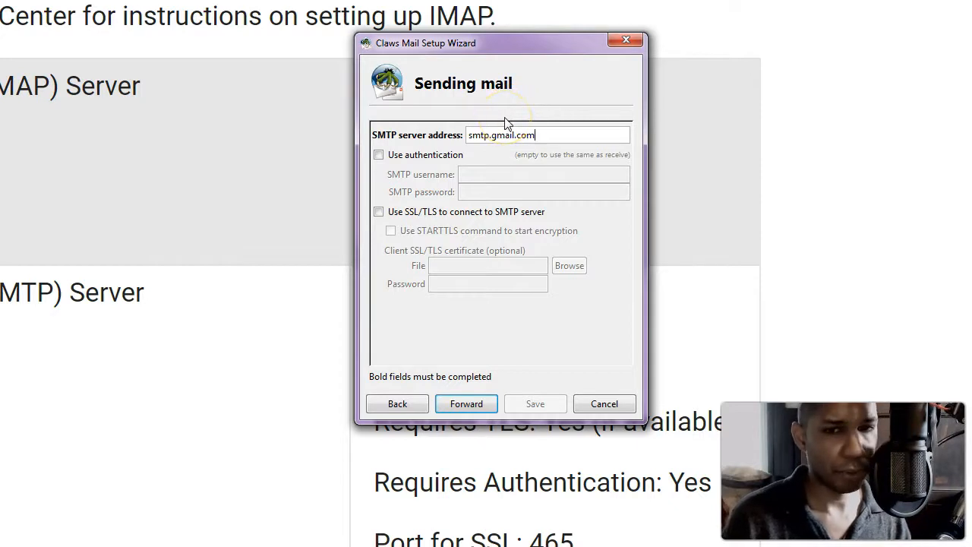
pyautogui.moveTo(429, 169)
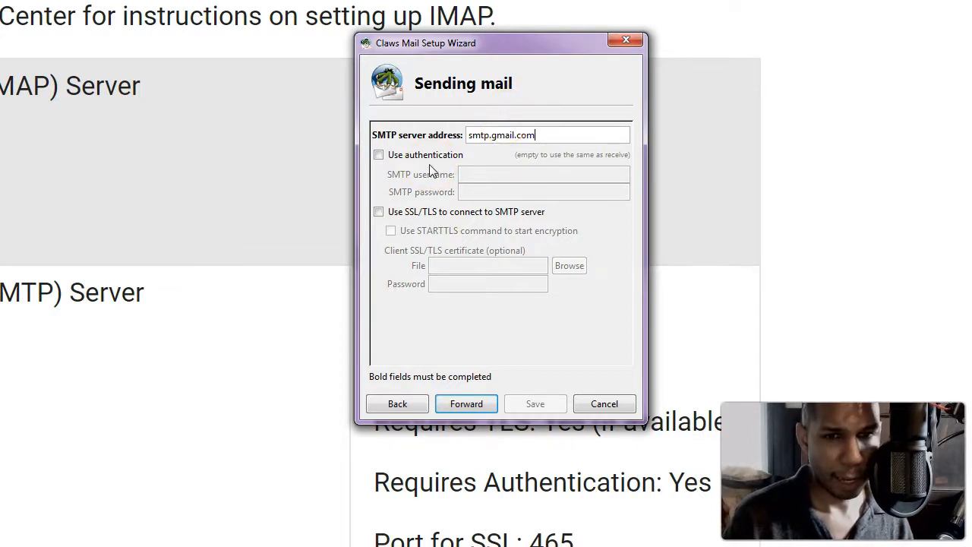
pyautogui.click(380, 211)
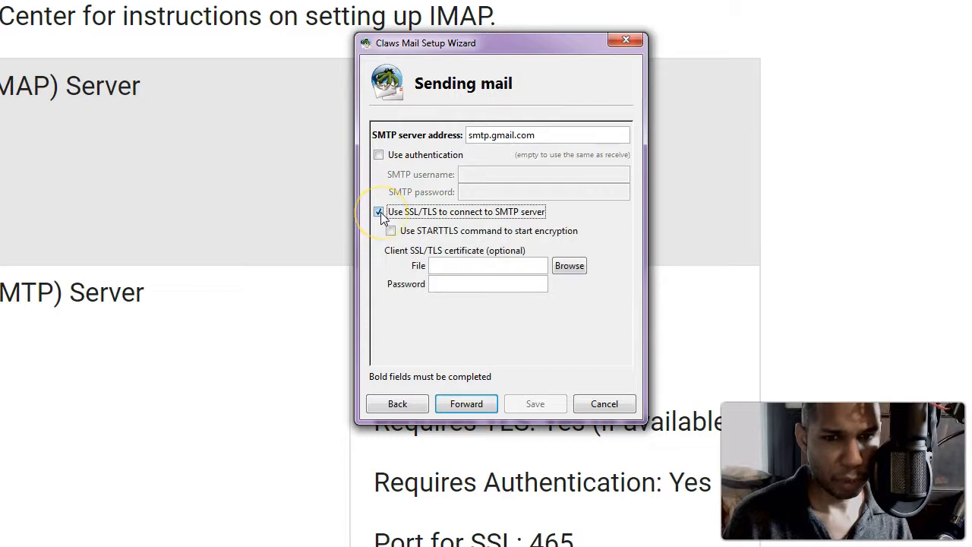
pyautogui.moveTo(452, 388)
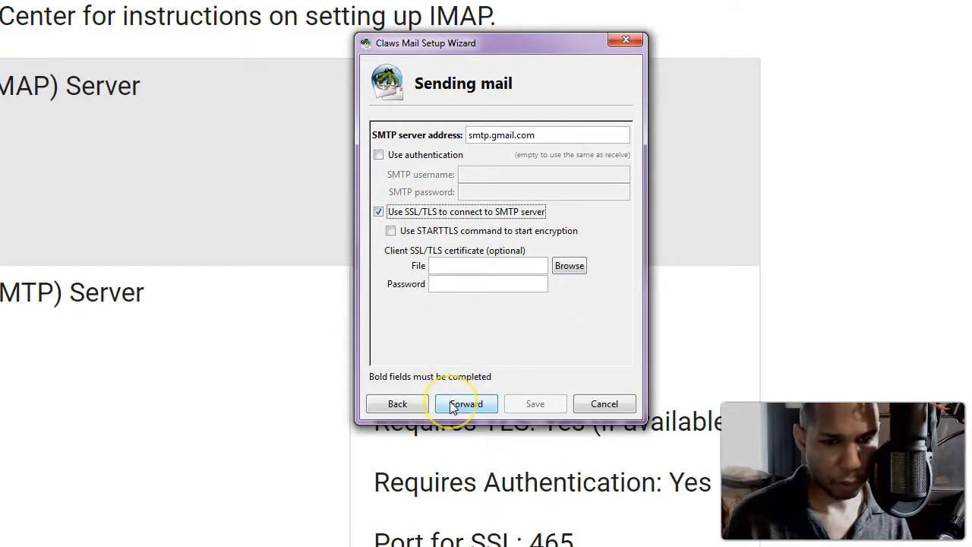
pyautogui.click(465, 404)
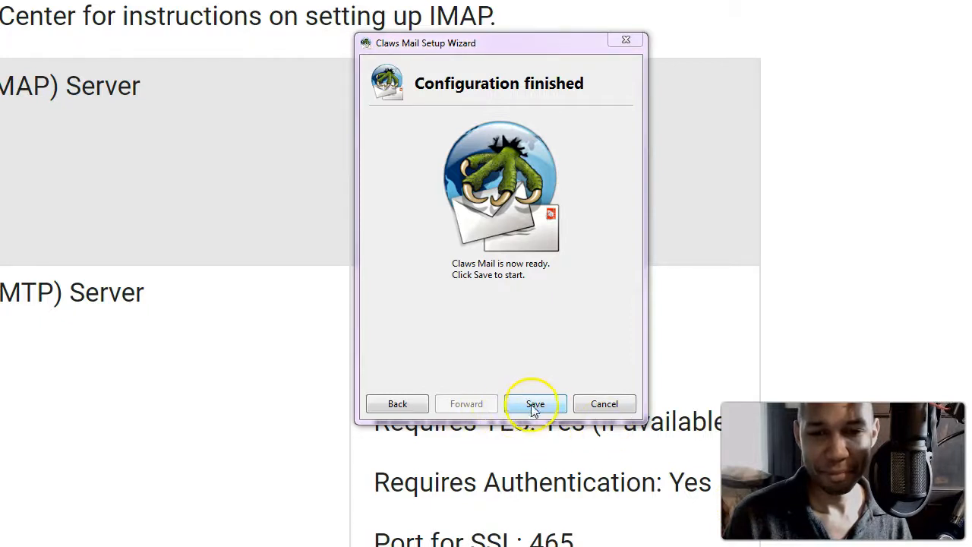
# Save the Gmail account setup so the main window opens and connects to the IMAP server.
pyautogui.click(534, 404)
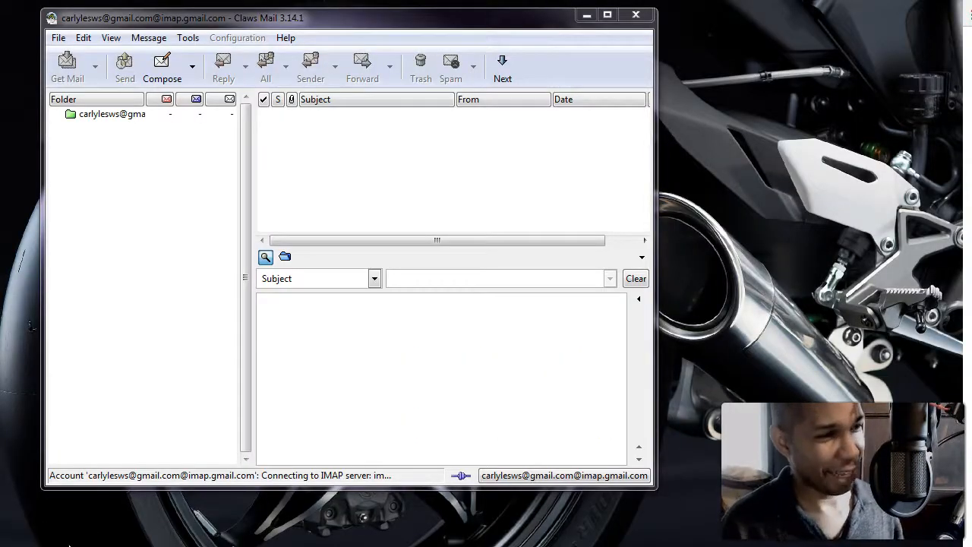
pyautogui.moveTo(586, 15)
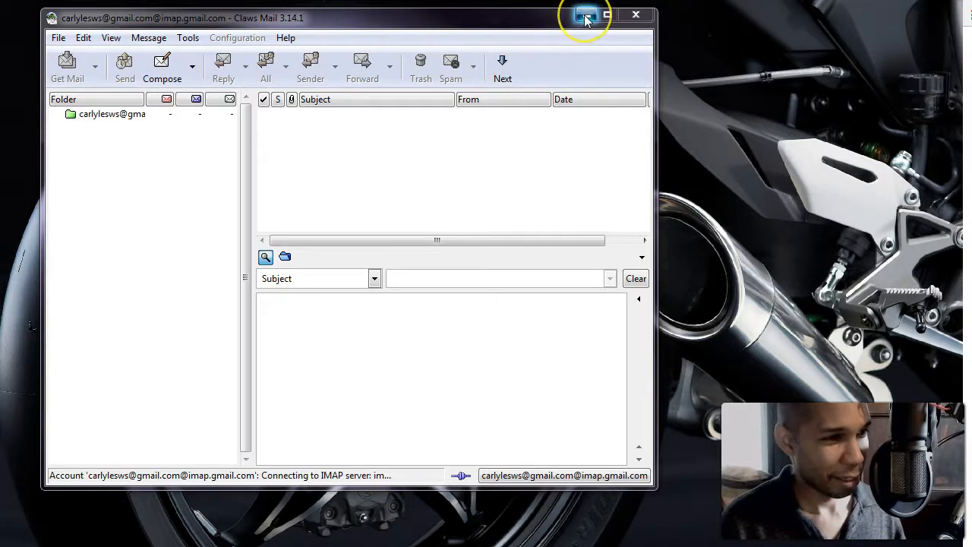
pyautogui.moveTo(427, 12)
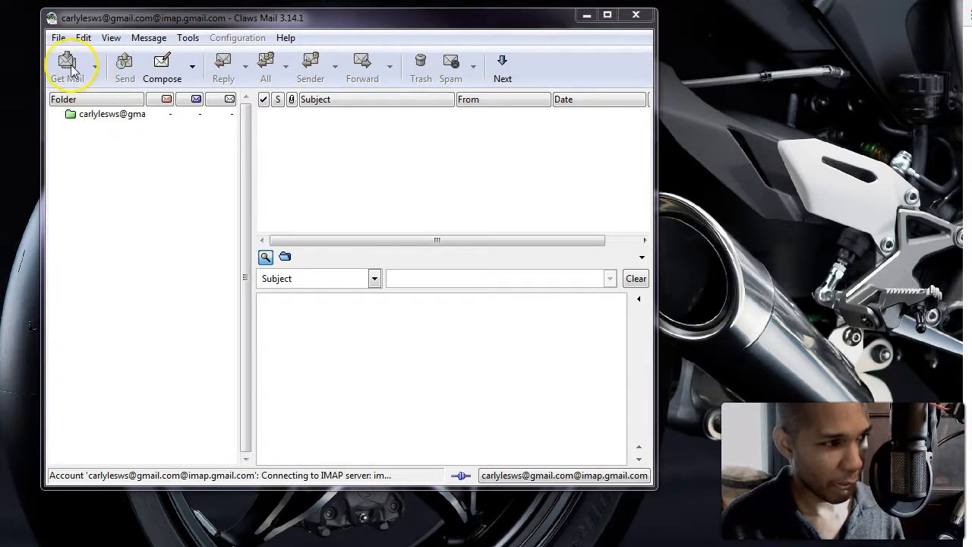
pyautogui.moveTo(387, 34)
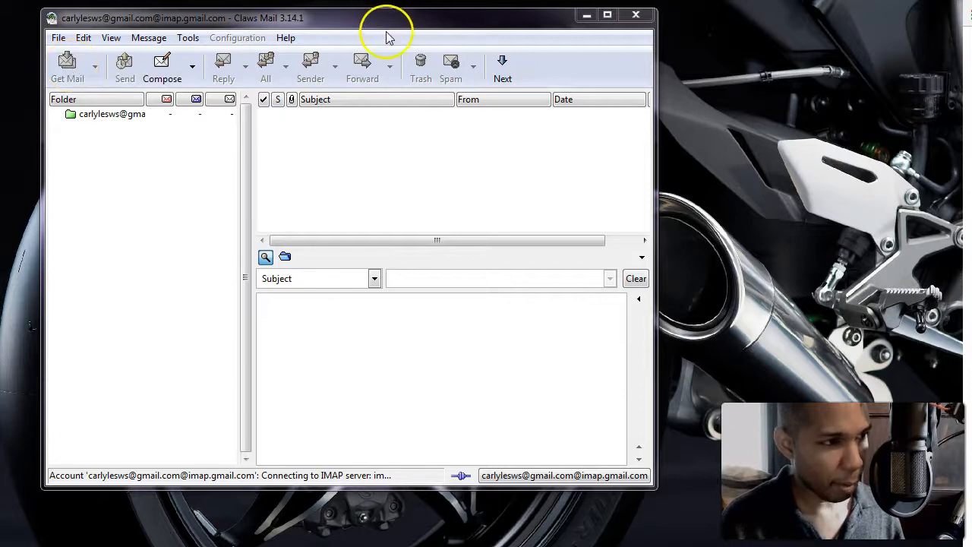
pyautogui.moveTo(787, 319)
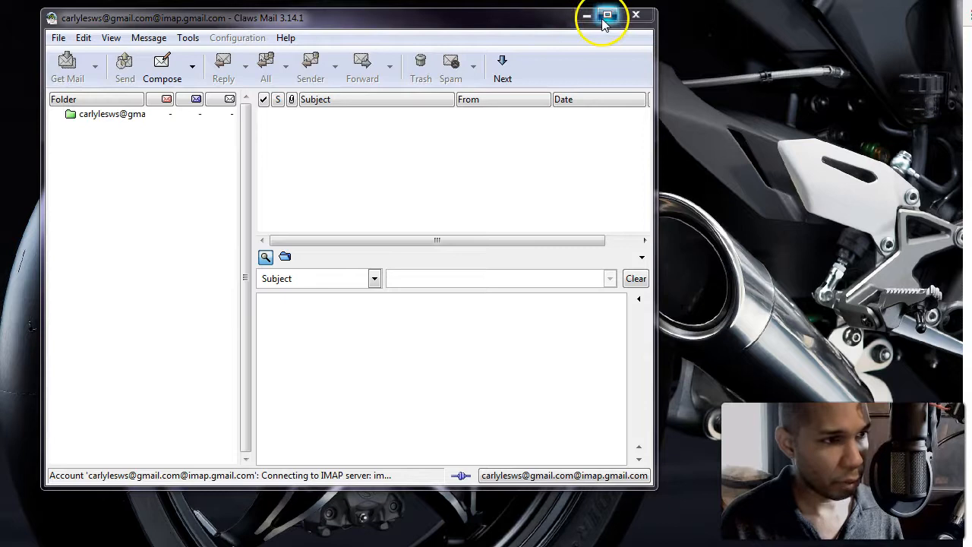
pyautogui.moveTo(483, 103)
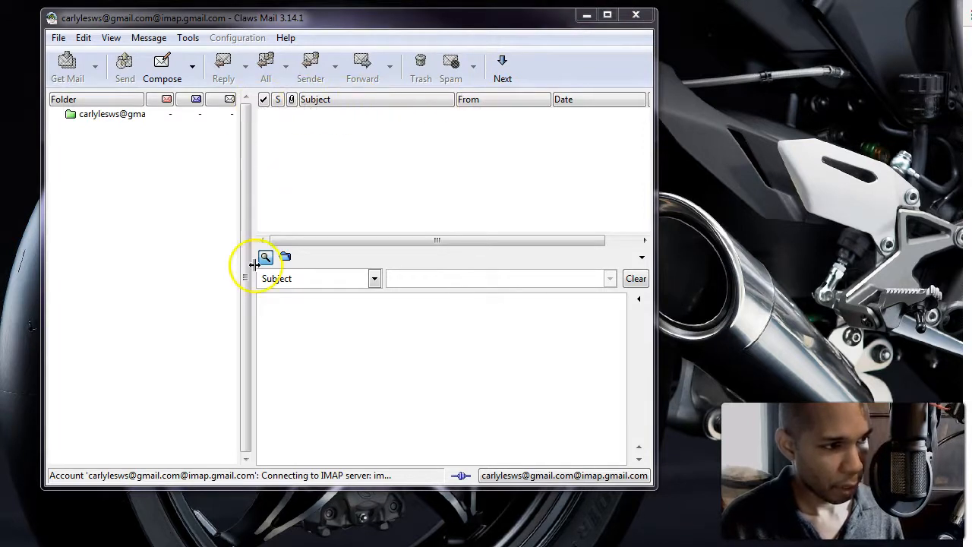
pyautogui.moveTo(174, 410)
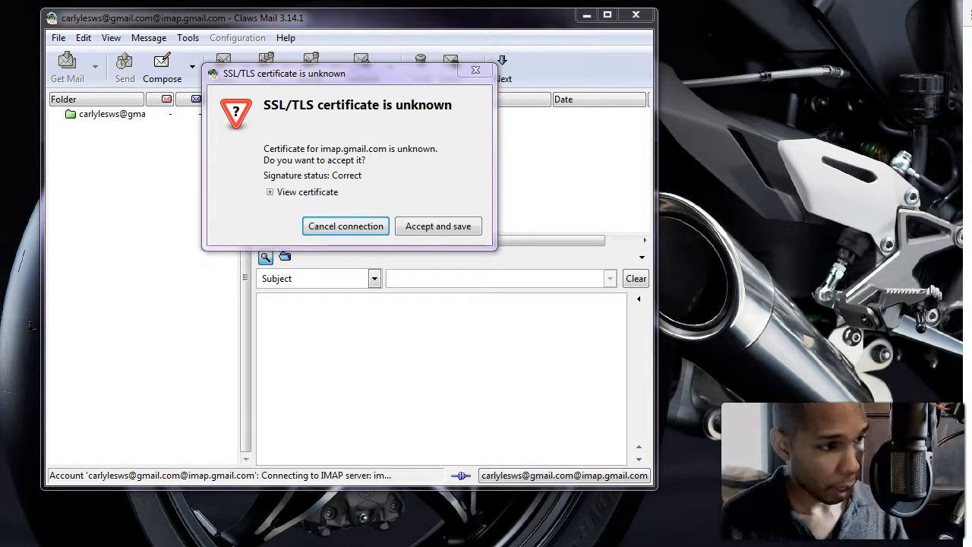
pyautogui.moveTo(224, 135)
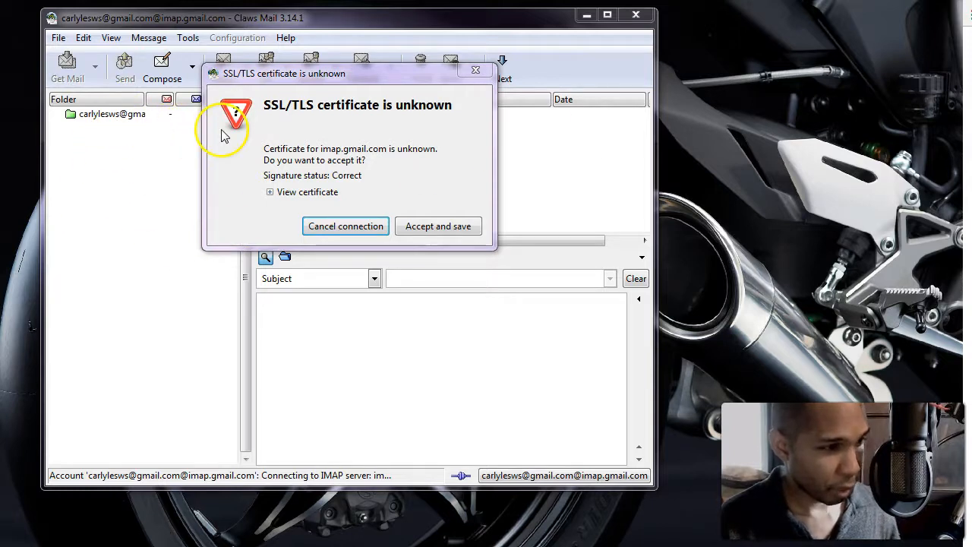
pyautogui.moveTo(225, 151)
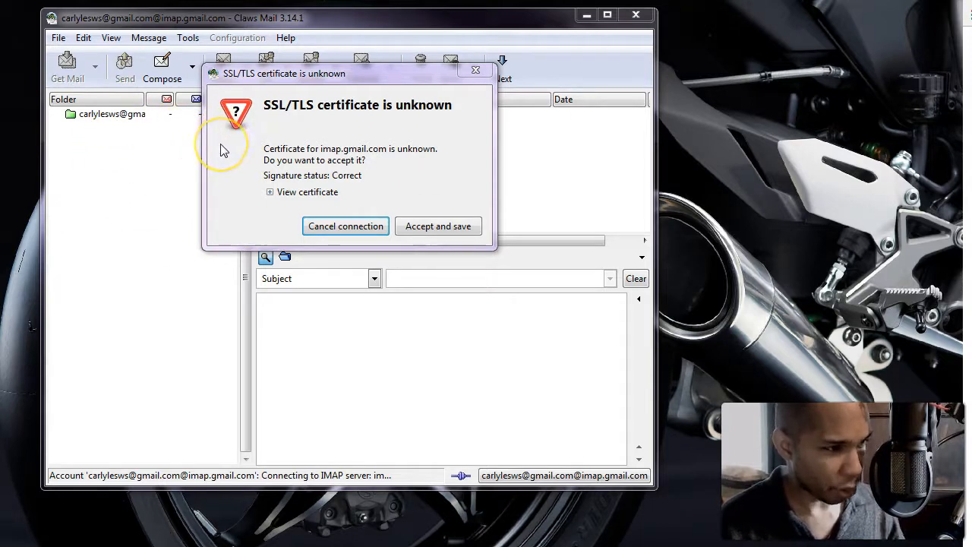
pyautogui.moveTo(245, 189)
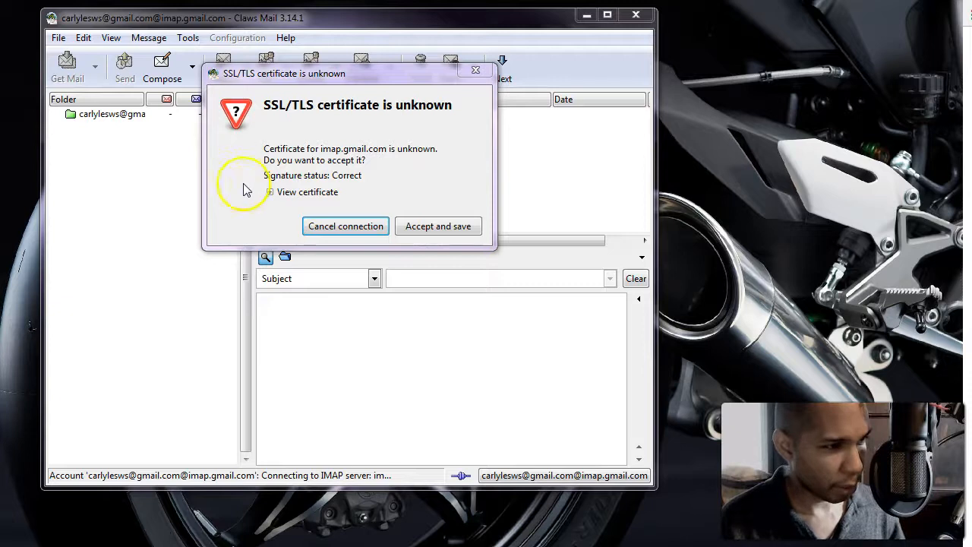
# Accept and save the Gmail server certificate so the account's folders and inbox messages load.
pyautogui.click(437, 225)
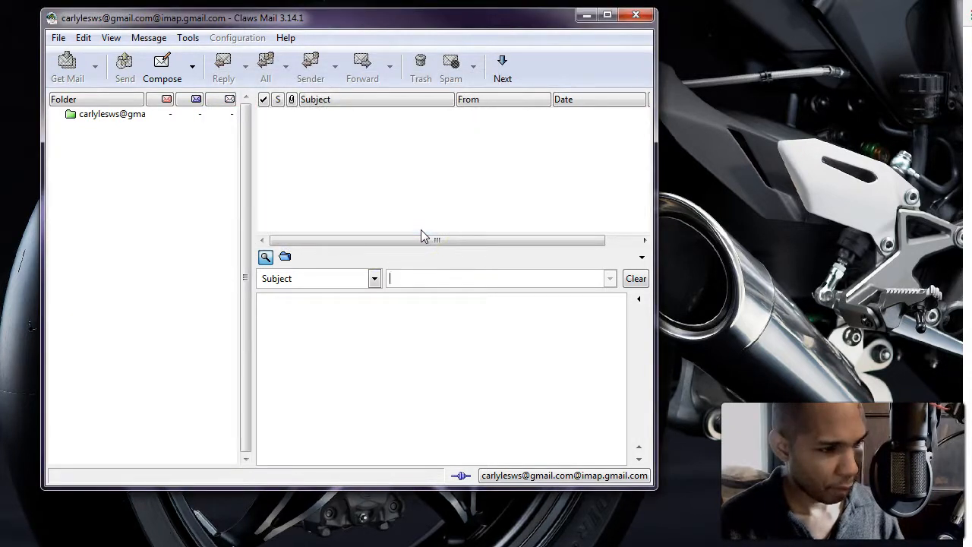
pyautogui.click(67, 64)
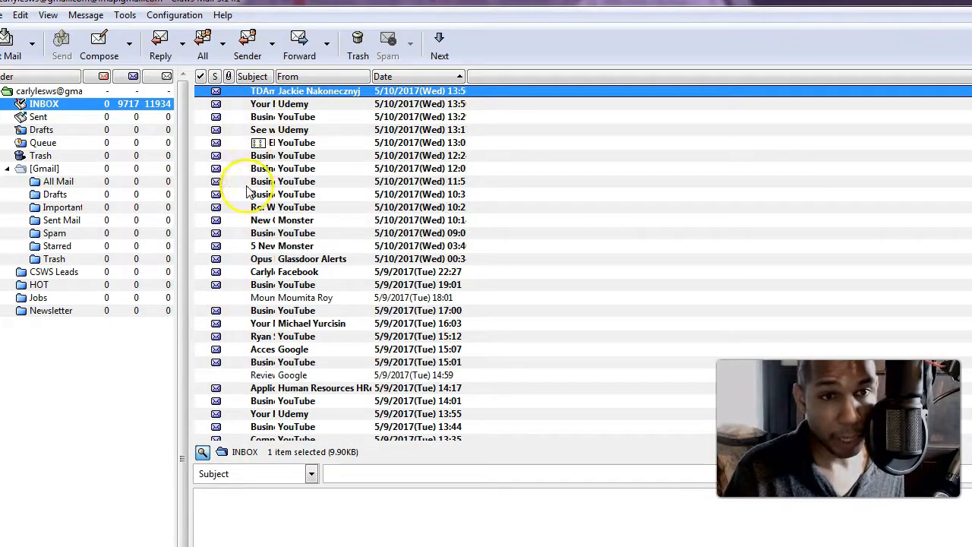
pyautogui.click(173, 15)
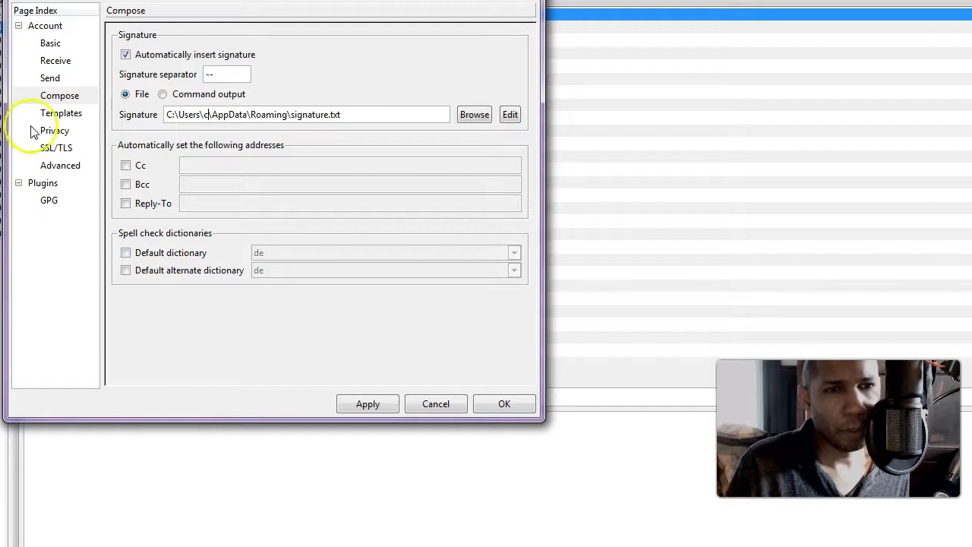
pyautogui.moveTo(109, 97)
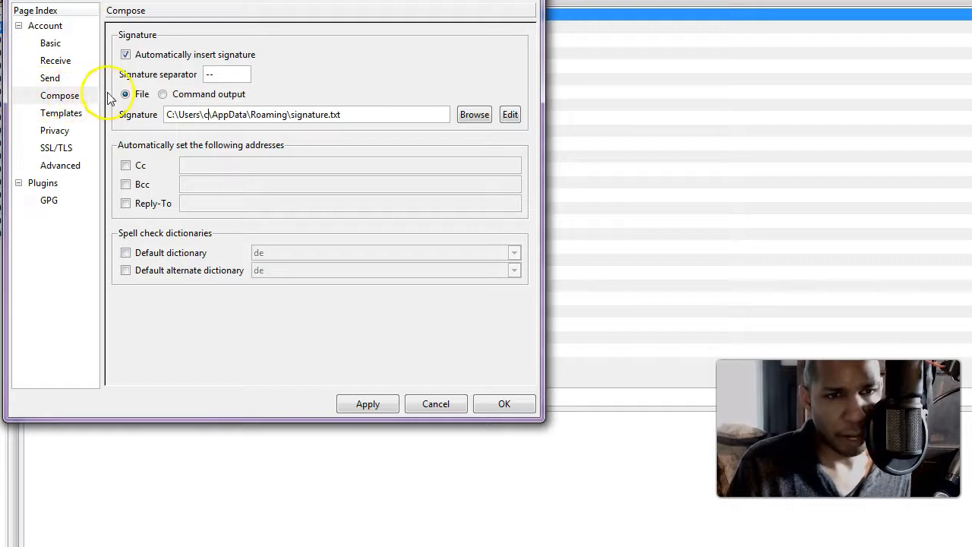
pyautogui.moveTo(226, 85)
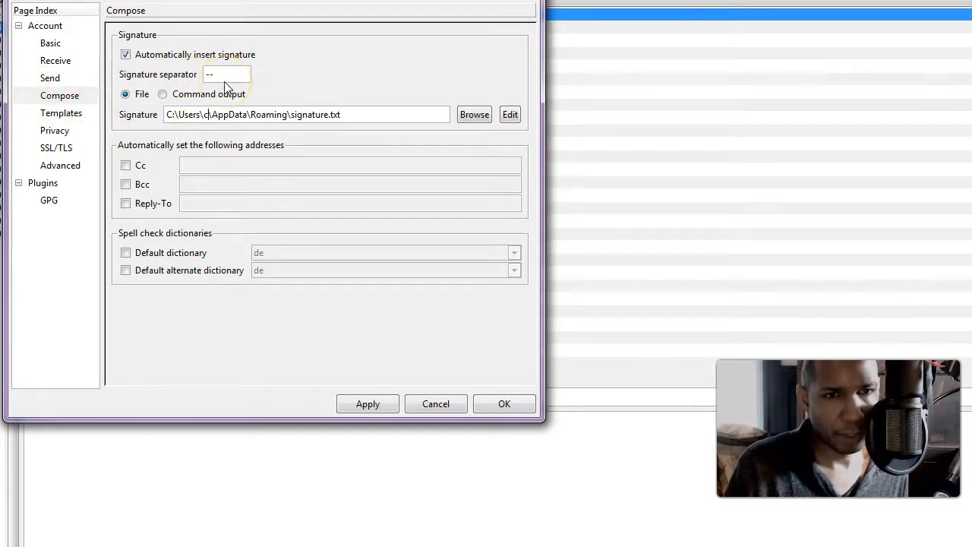
pyautogui.moveTo(203, 150)
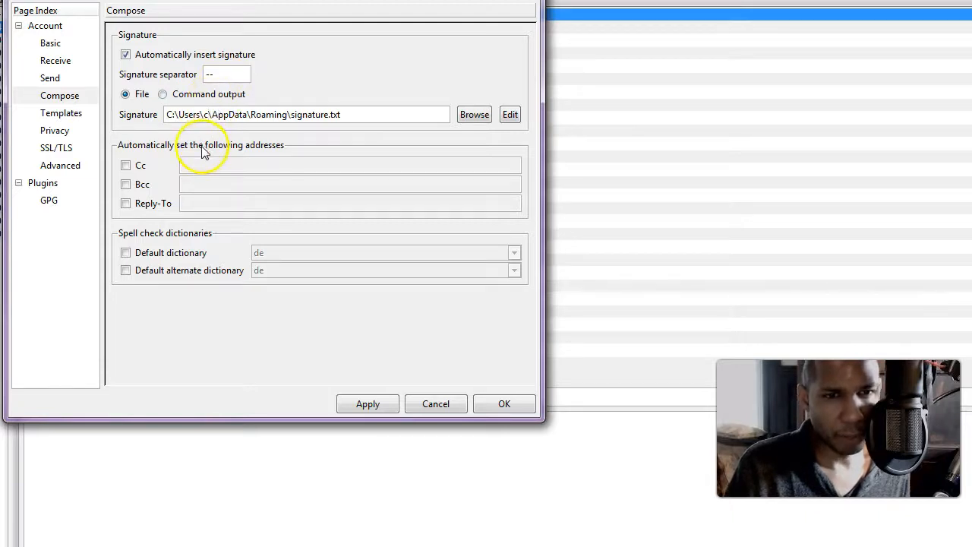
pyautogui.moveTo(161, 207)
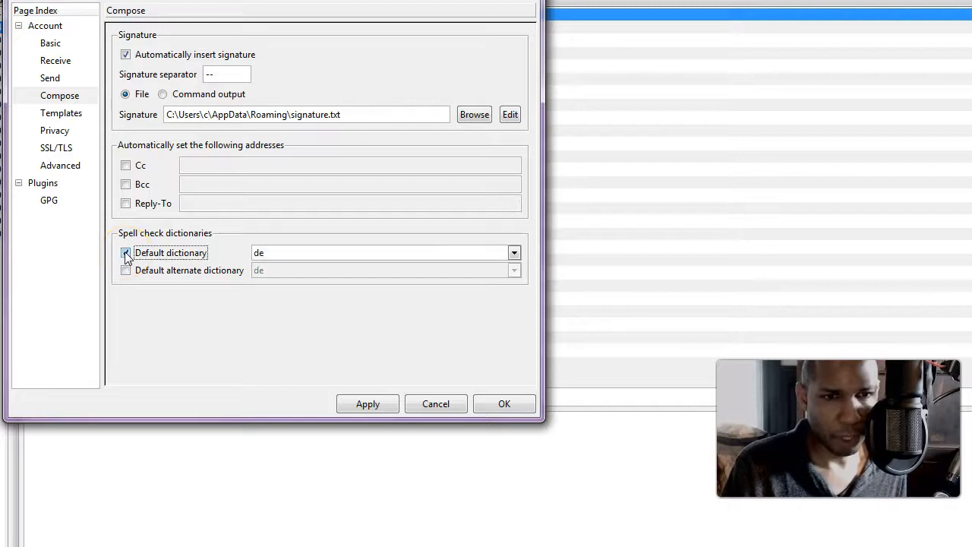
# Choose en_US as the account's default spell-check dictionary in the Compose preferences.
pyautogui.click(513, 252)
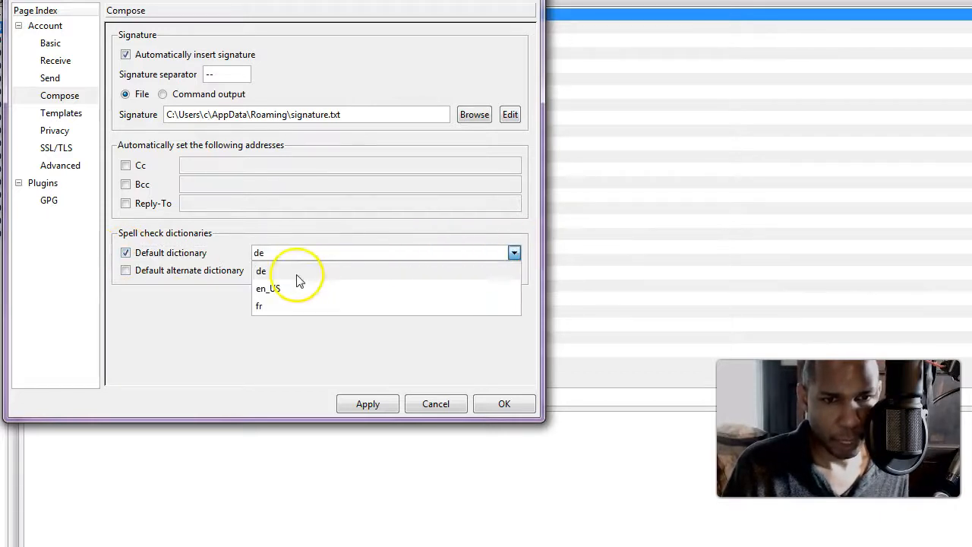
pyautogui.click(267, 288)
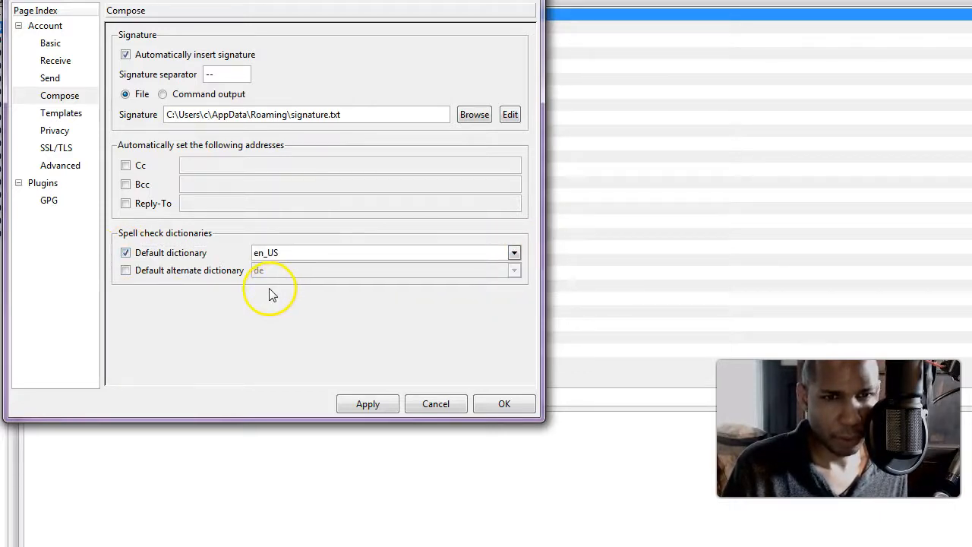
pyautogui.moveTo(265, 295)
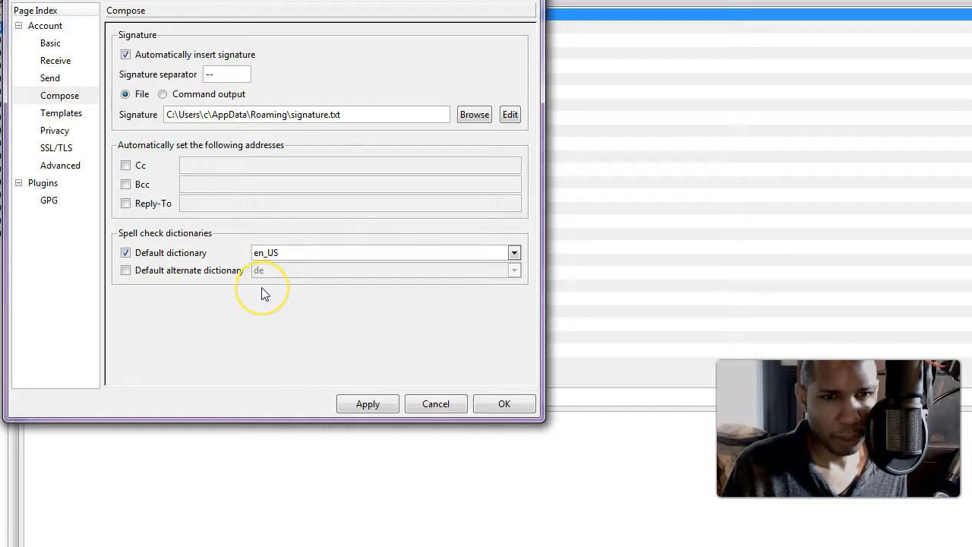
pyautogui.moveTo(258, 295)
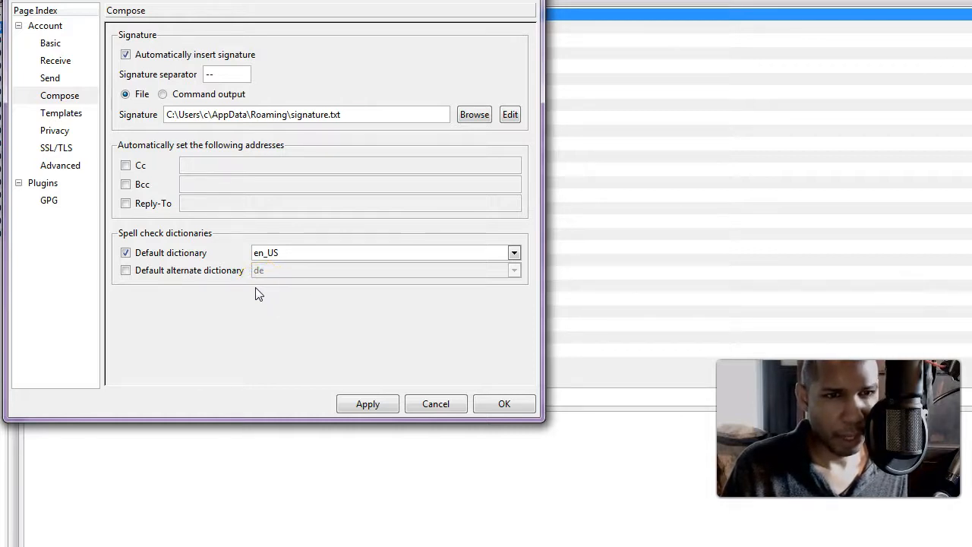
pyautogui.click(60, 113)
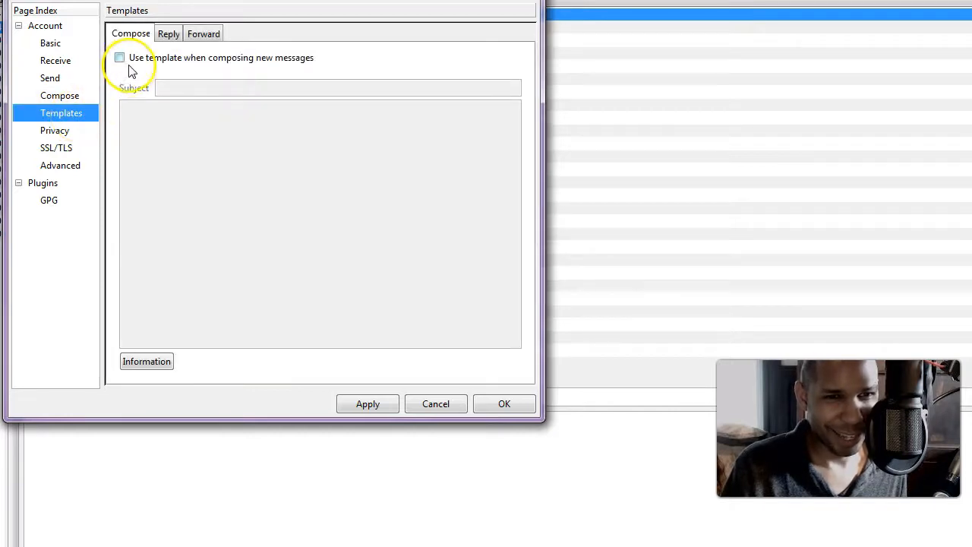
# View the Forward templates tab, then list the default privacy systems on the Privacy page.
pyautogui.click(204, 33)
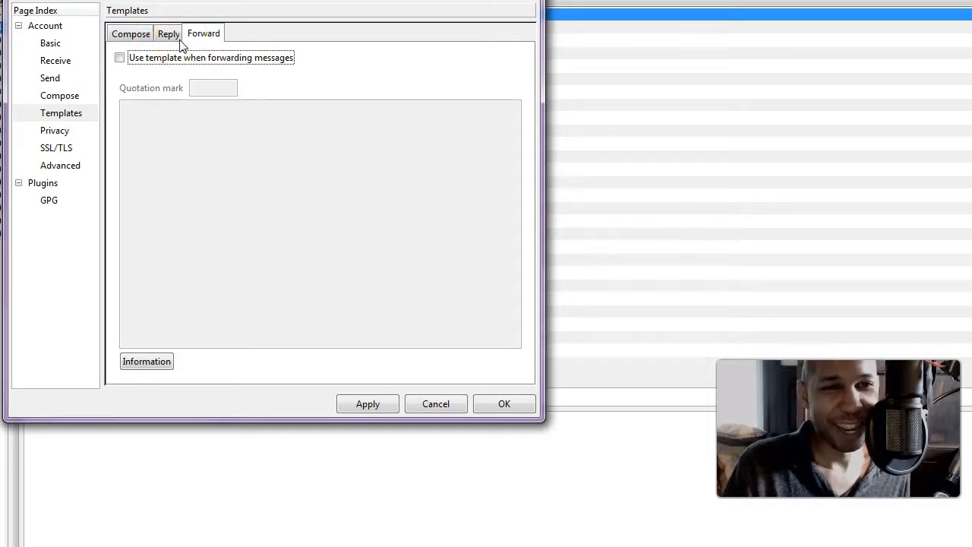
pyautogui.moveTo(89, 89)
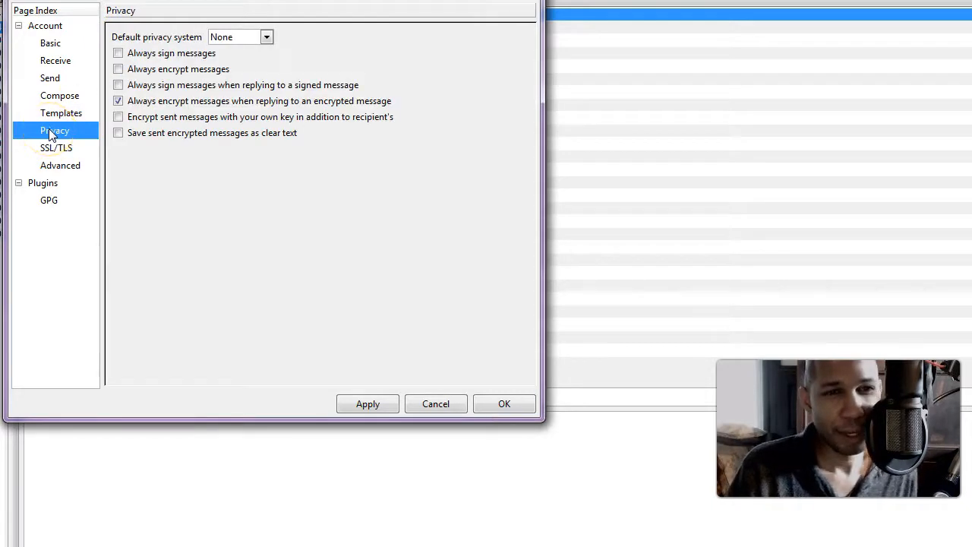
pyautogui.click(266, 36)
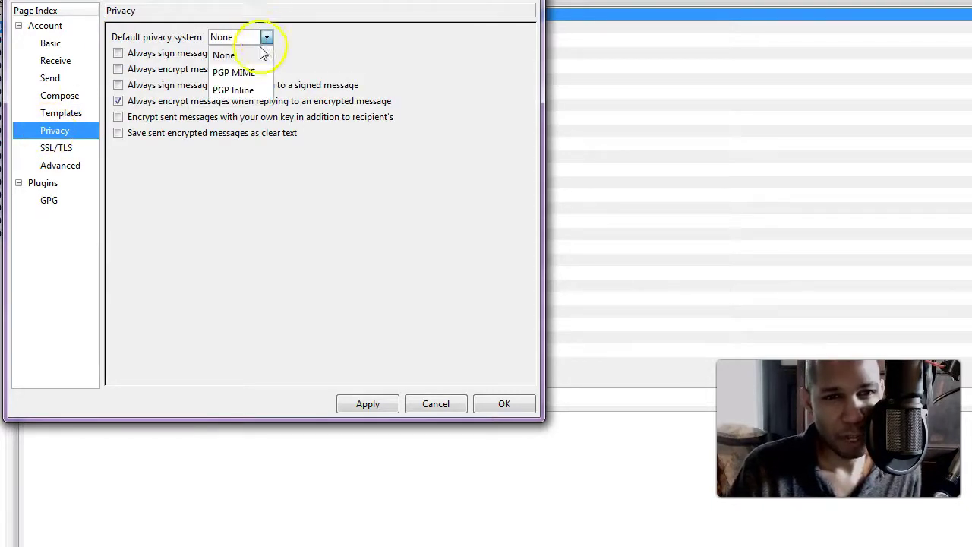
pyautogui.moveTo(294, 61)
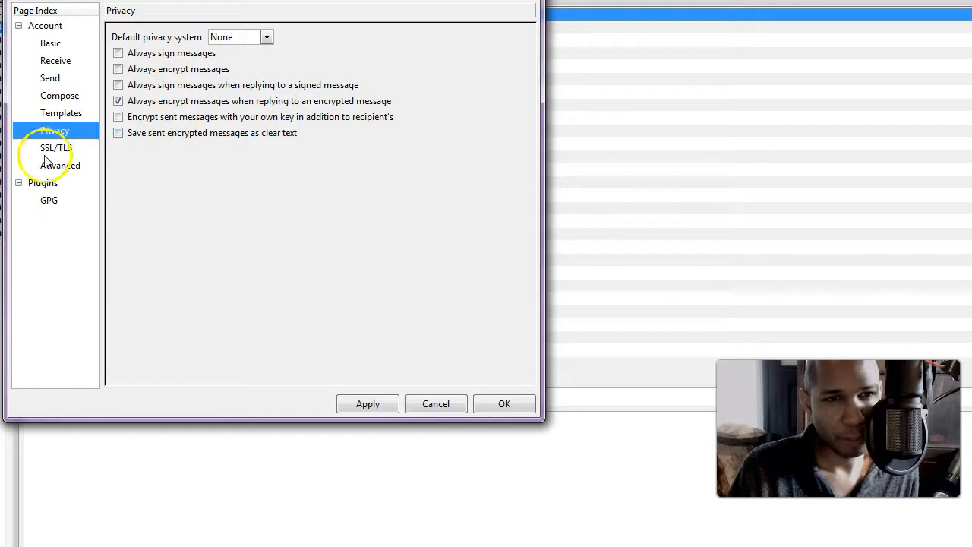
# Review the SSL/TLS, Advanced and Plugins > GPG pages, then confirm the preferences with OK.
pyautogui.click(54, 147)
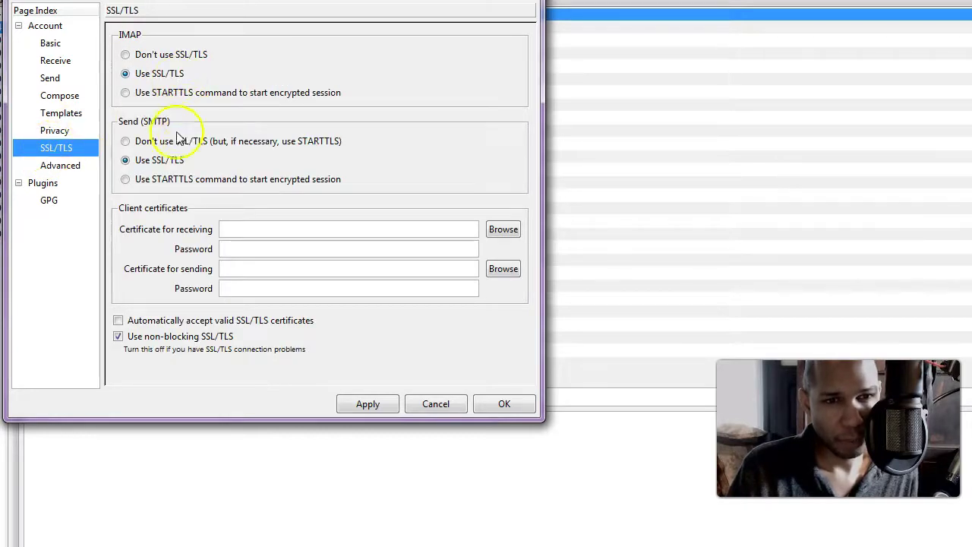
pyautogui.click(61, 164)
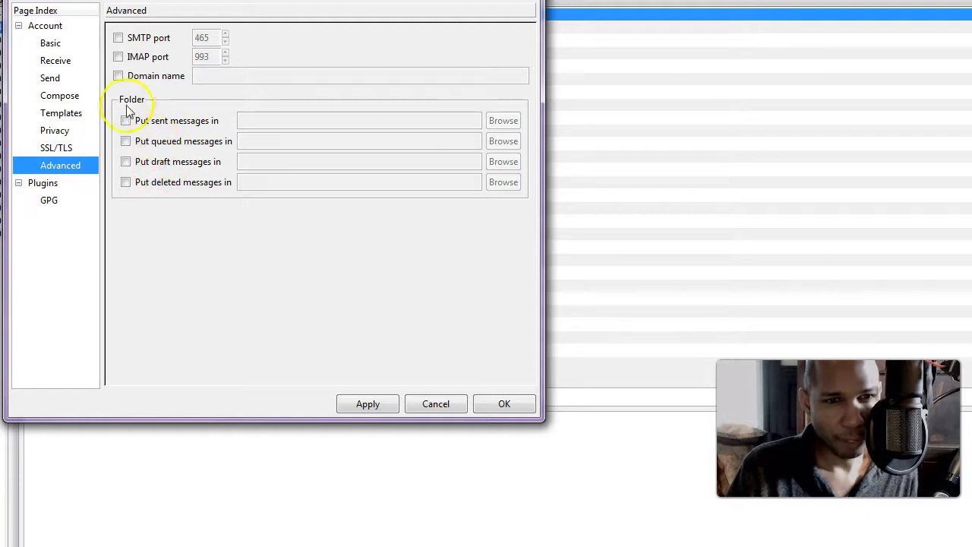
pyautogui.moveTo(296, 137)
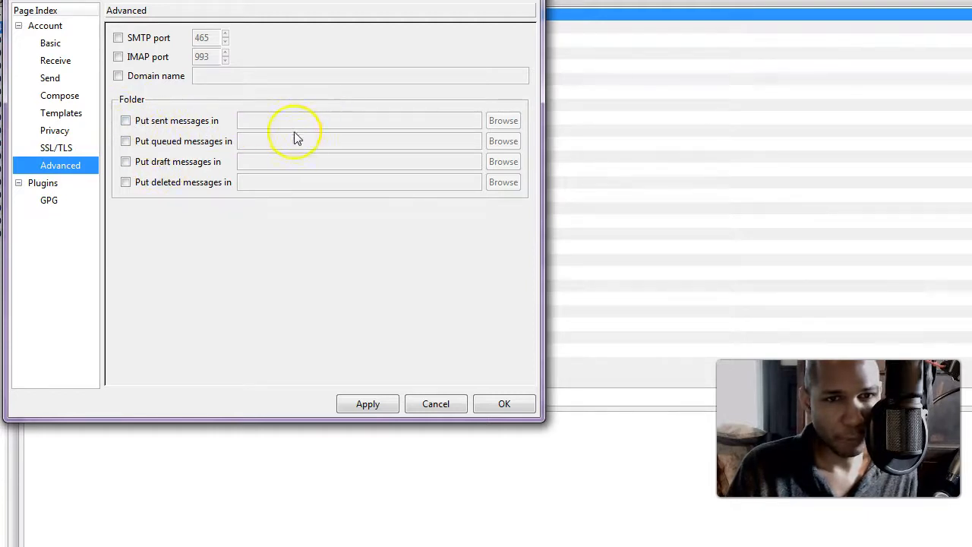
pyautogui.moveTo(170, 164)
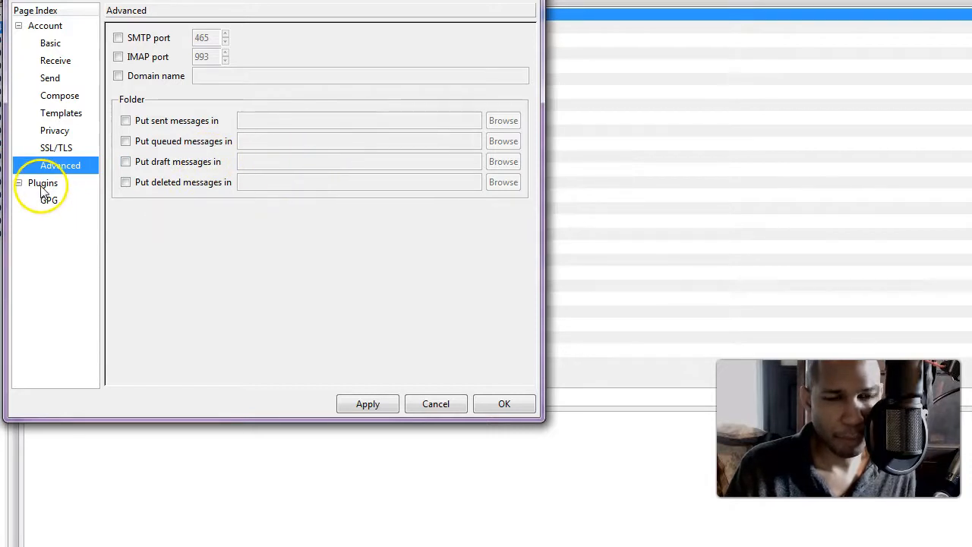
pyautogui.click(48, 200)
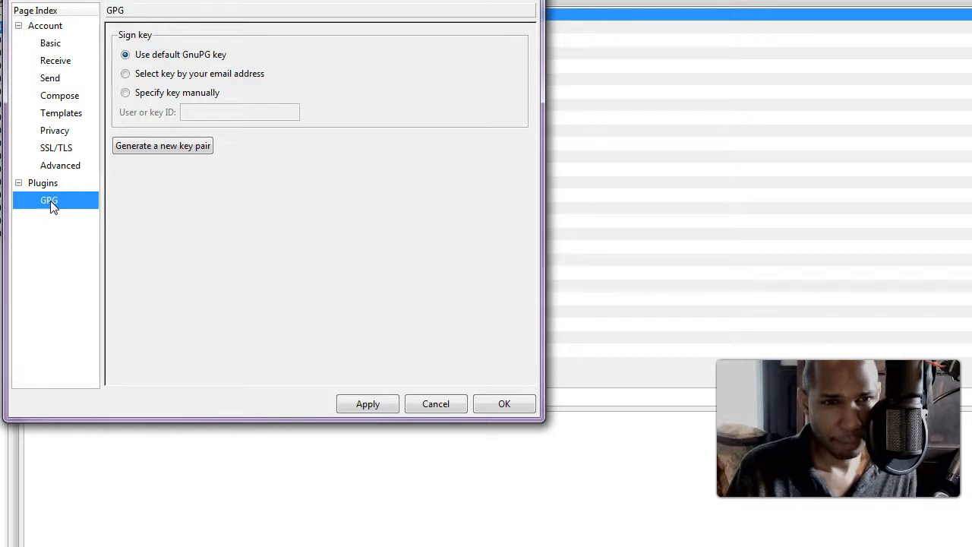
pyautogui.click(42, 182)
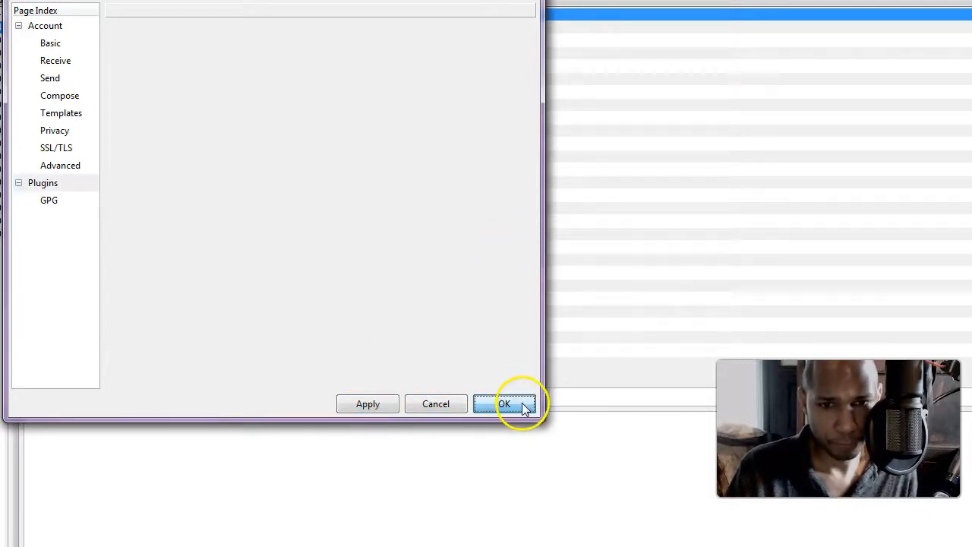
pyautogui.click(504, 404)
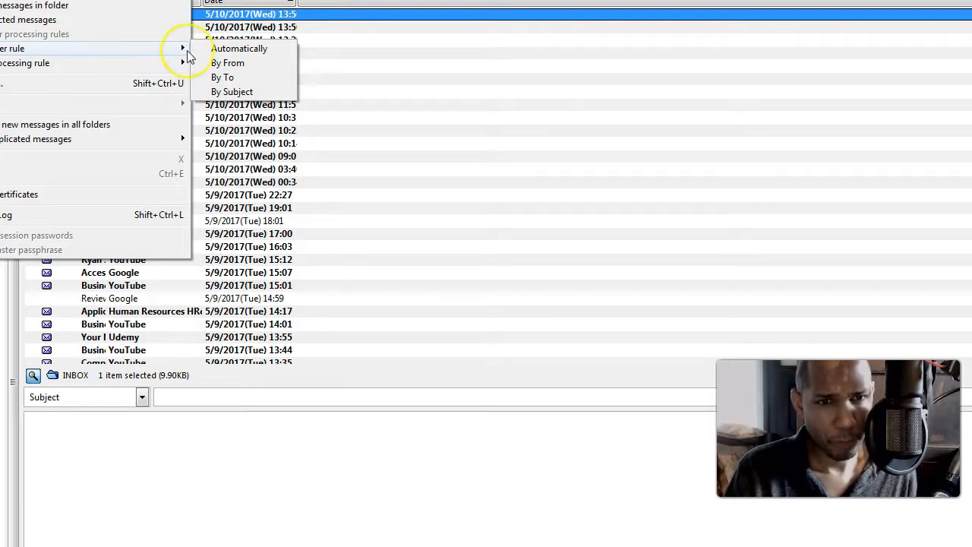
pyautogui.moveTo(220, 54)
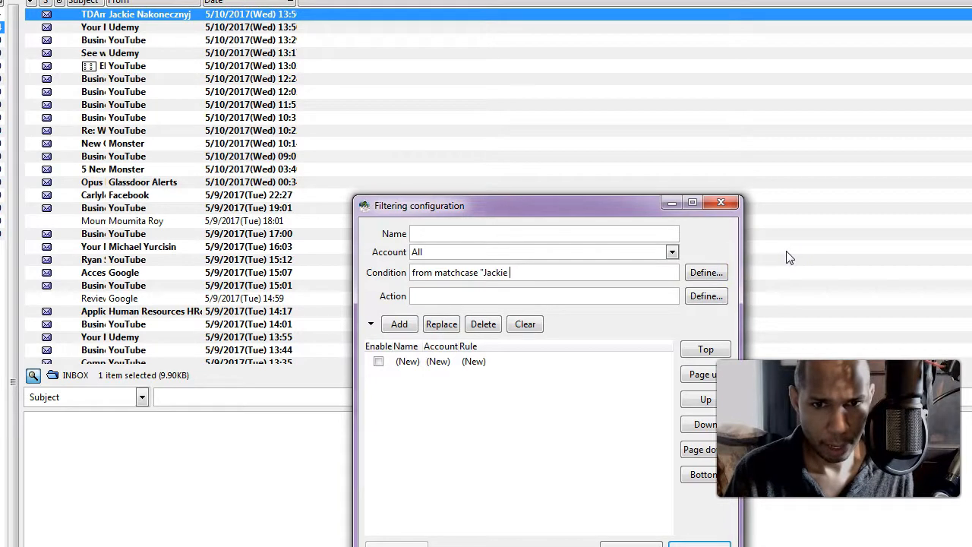
pyautogui.click(524, 324)
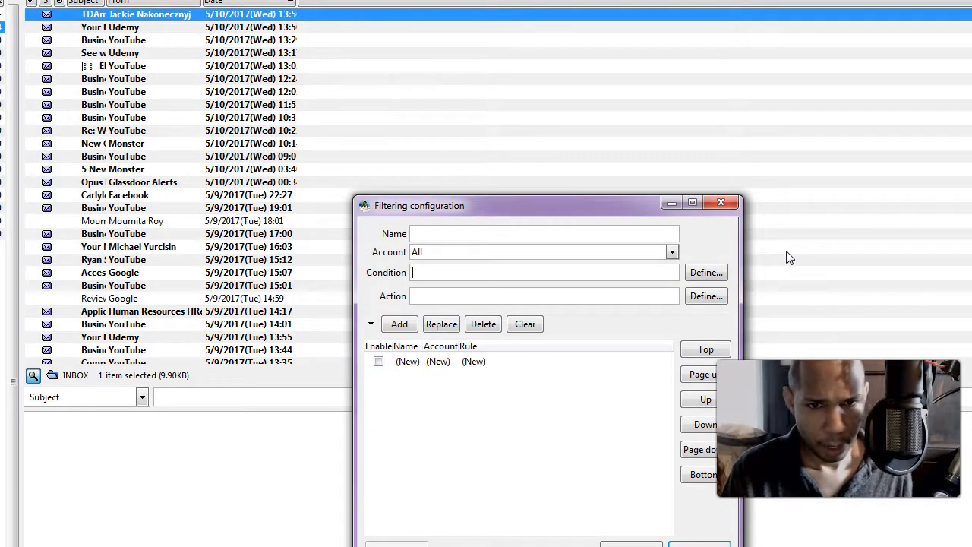
pyautogui.write('e')
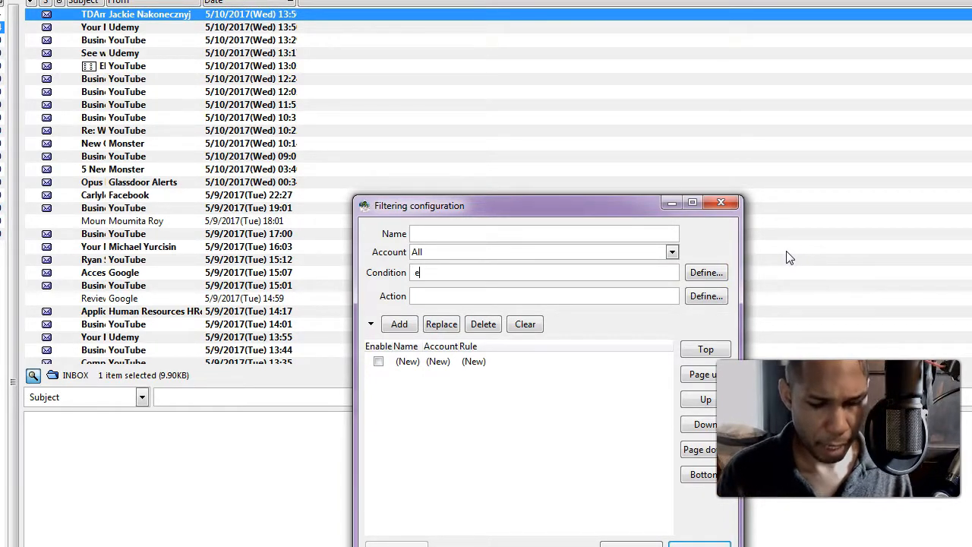
pyautogui.write('me')
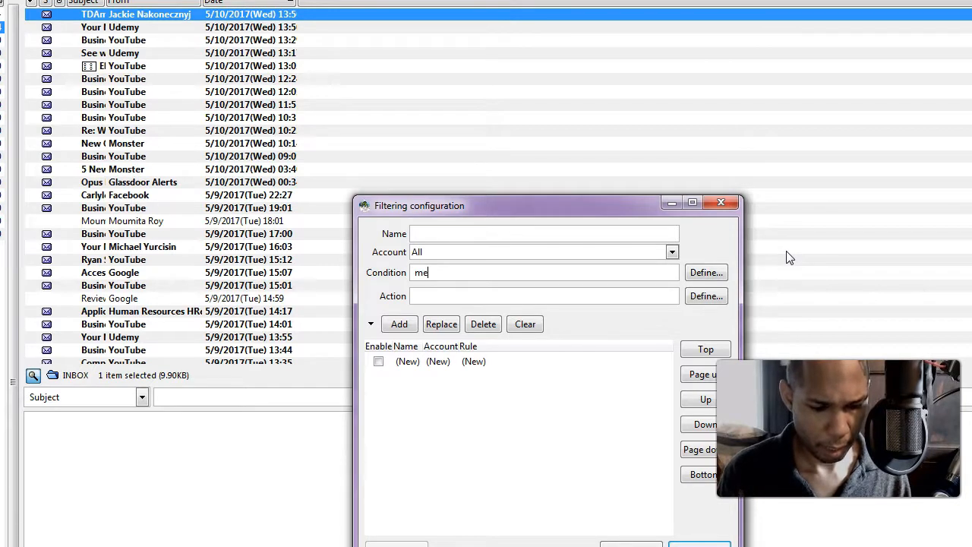
pyautogui.write('@me.com')
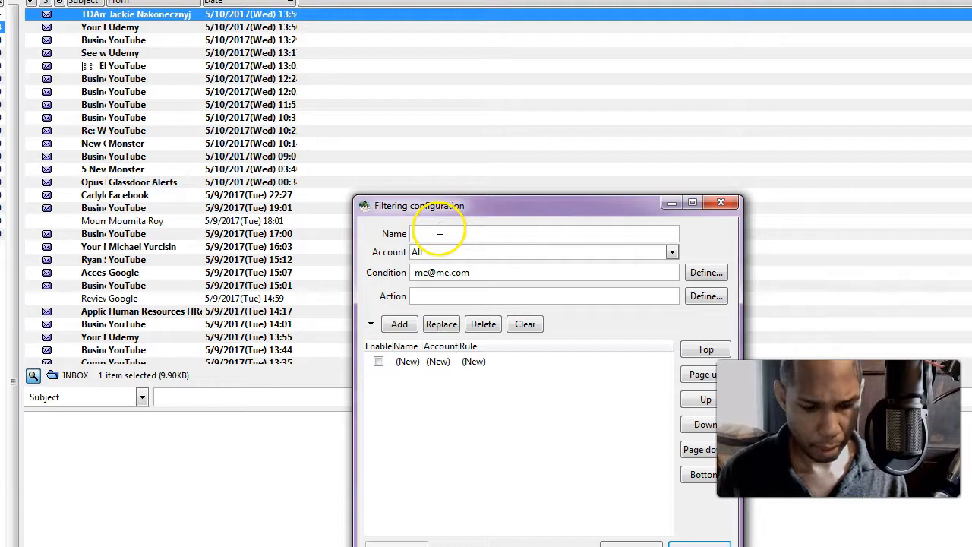
pyautogui.write('me')
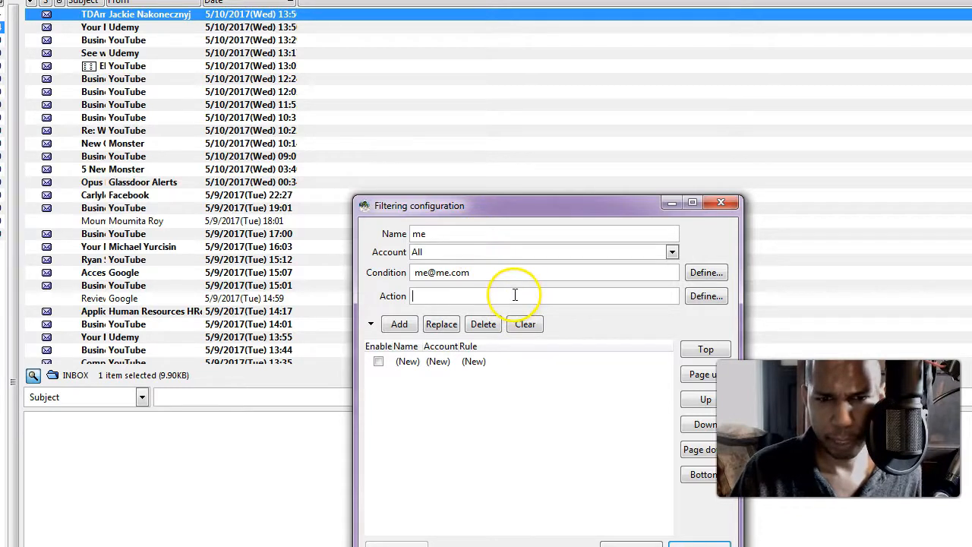
pyautogui.click(704, 294)
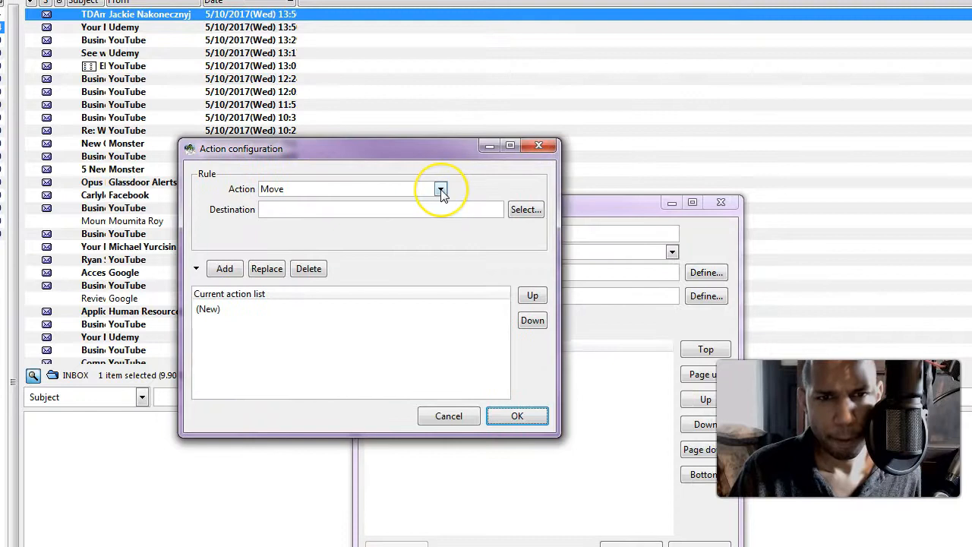
# Select Score > Change score as the rule's action, leaving the score at 0.
pyautogui.click(441, 188)
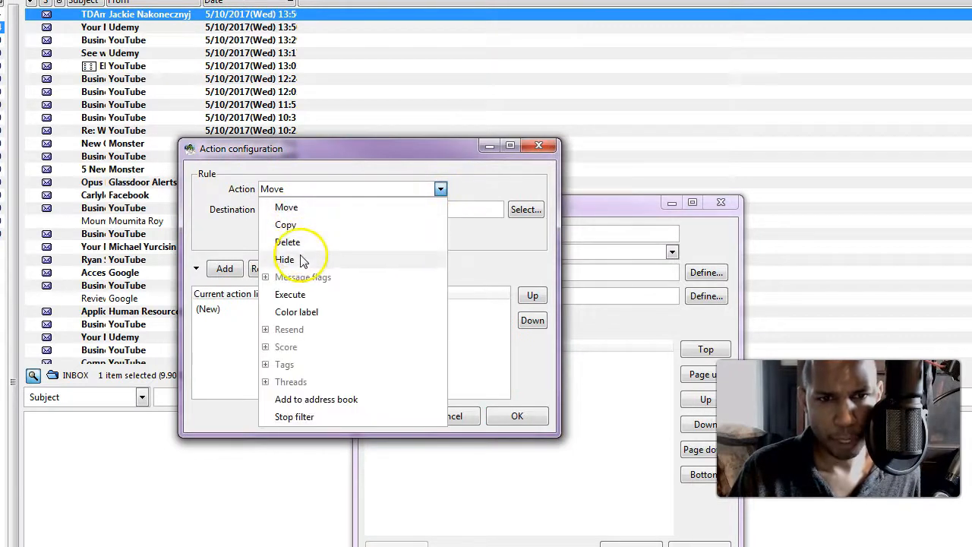
pyautogui.moveTo(322, 314)
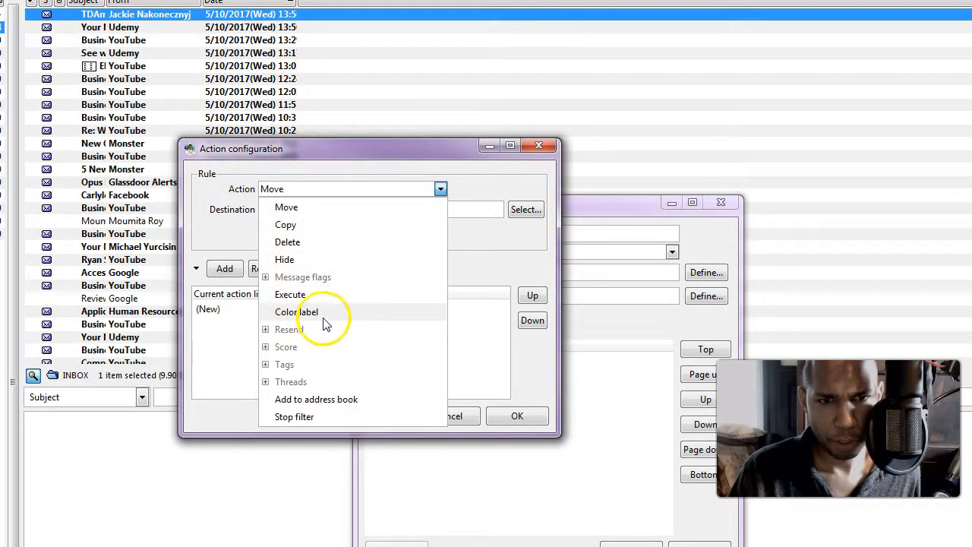
pyautogui.moveTo(281, 351)
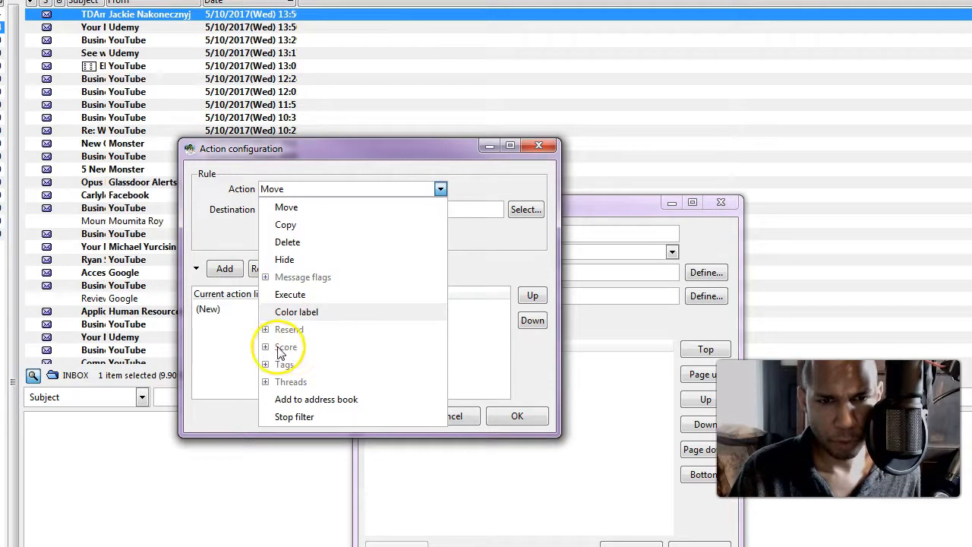
pyautogui.click(265, 347)
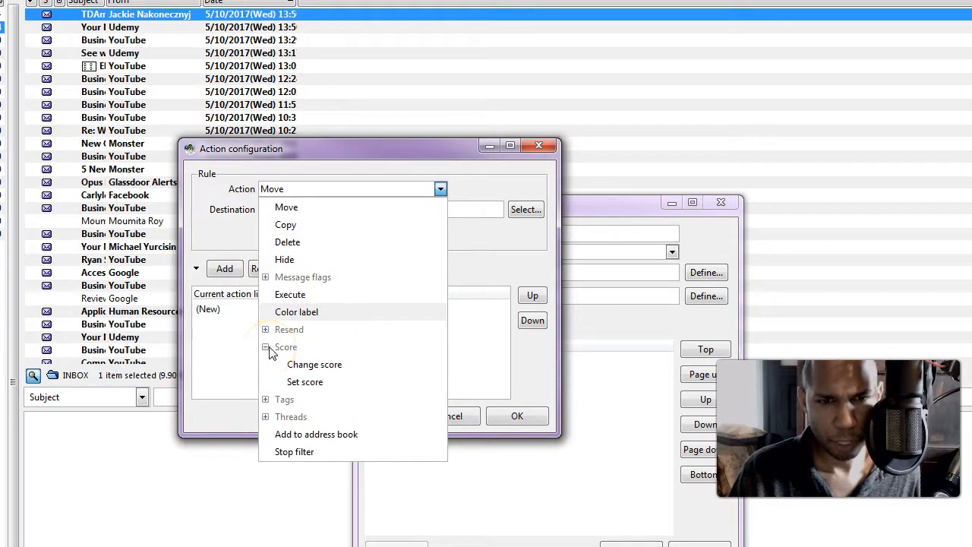
pyautogui.moveTo(282, 361)
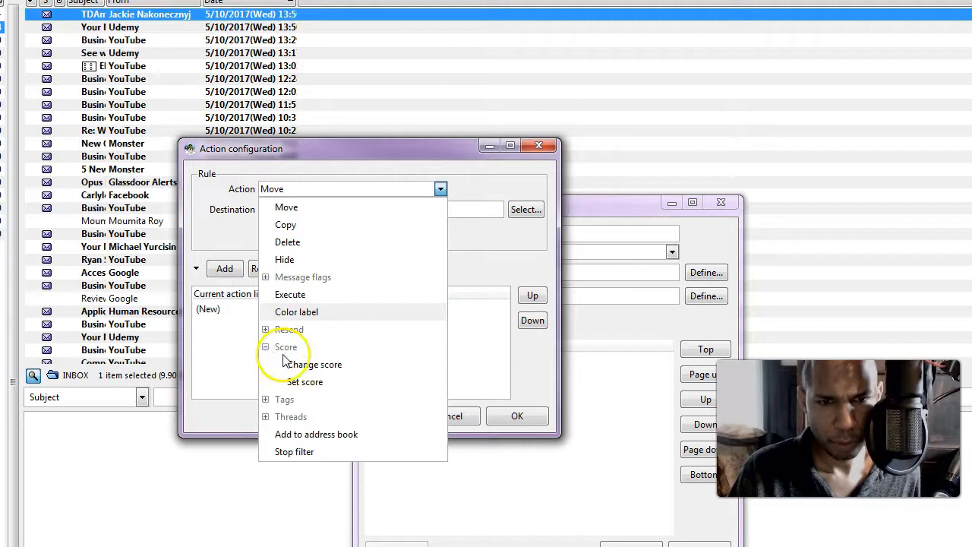
pyautogui.click(313, 364)
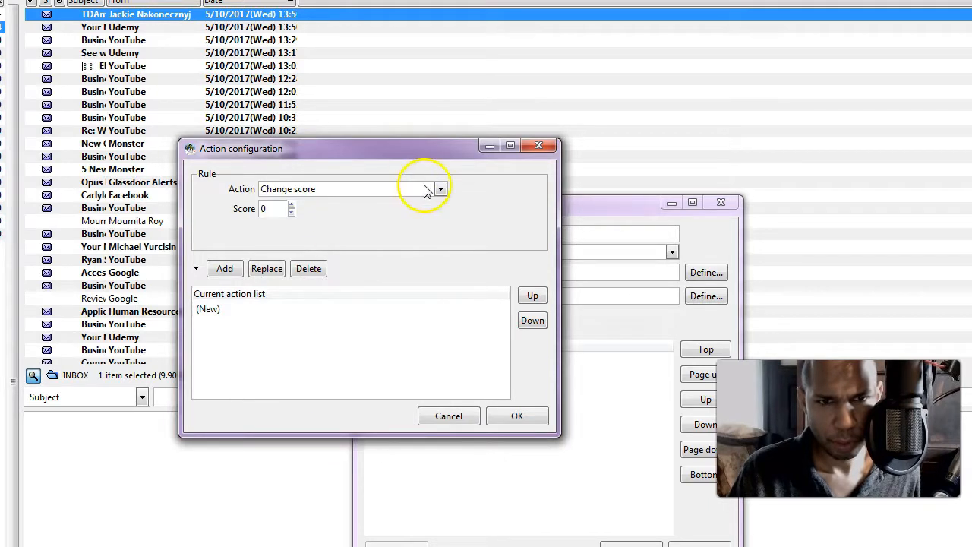
pyautogui.click(441, 189)
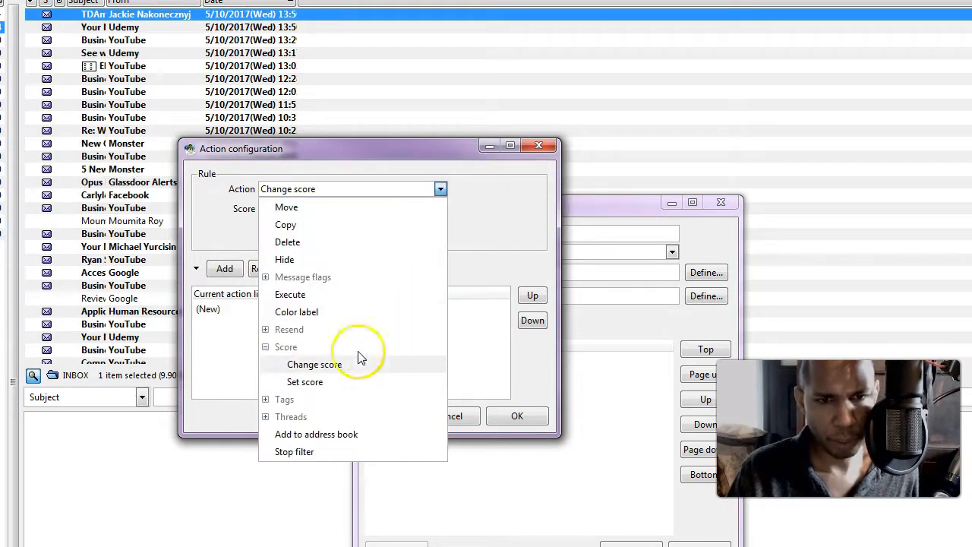
pyautogui.moveTo(288, 416)
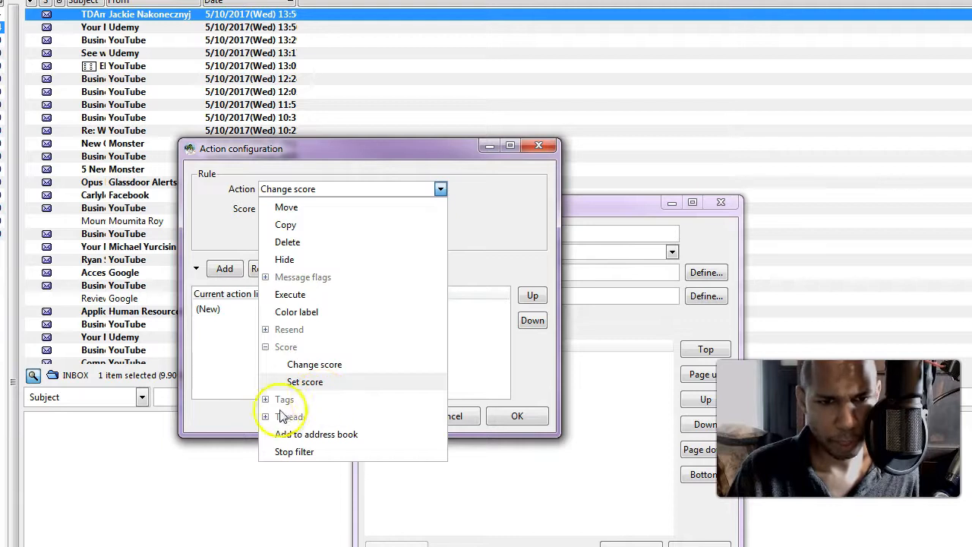
pyautogui.moveTo(270, 434)
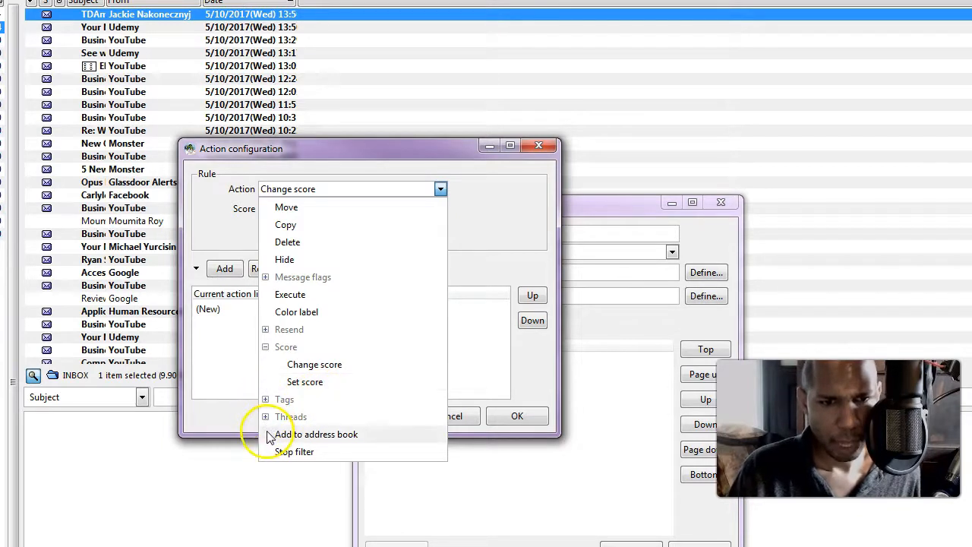
pyautogui.moveTo(444, 267)
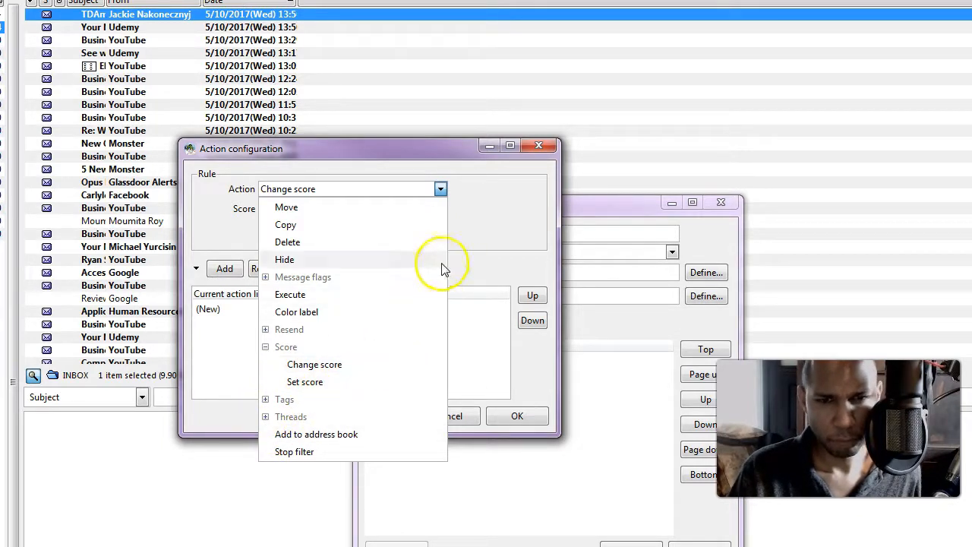
pyautogui.click(315, 364)
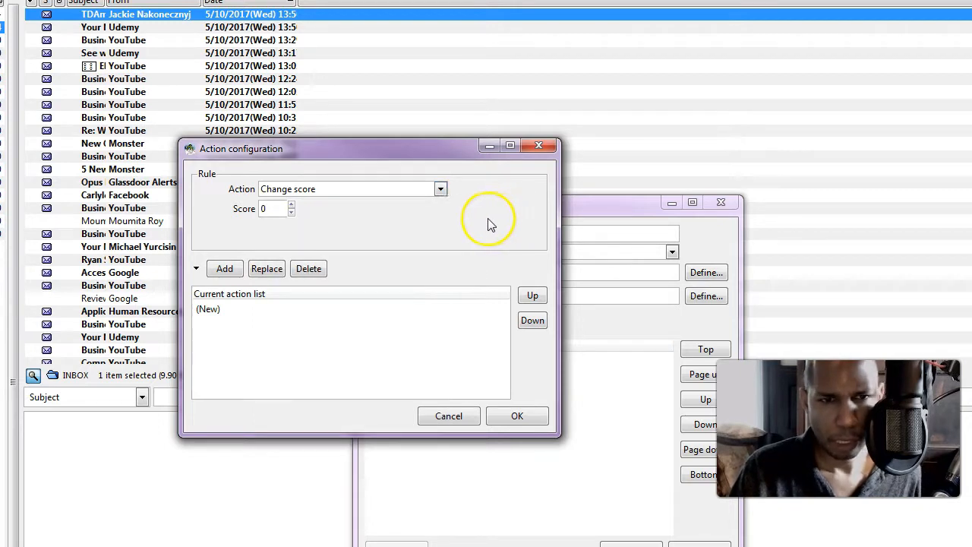
pyautogui.moveTo(476, 228)
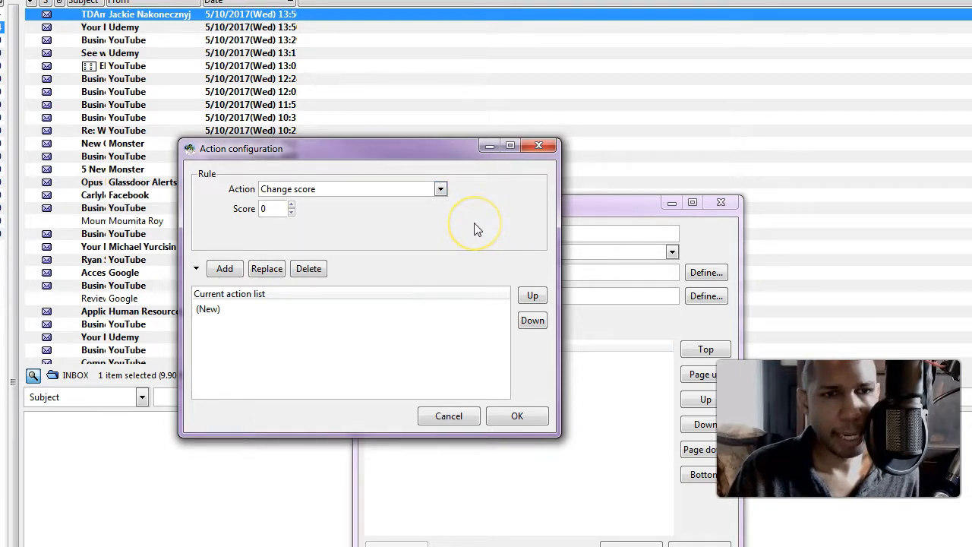